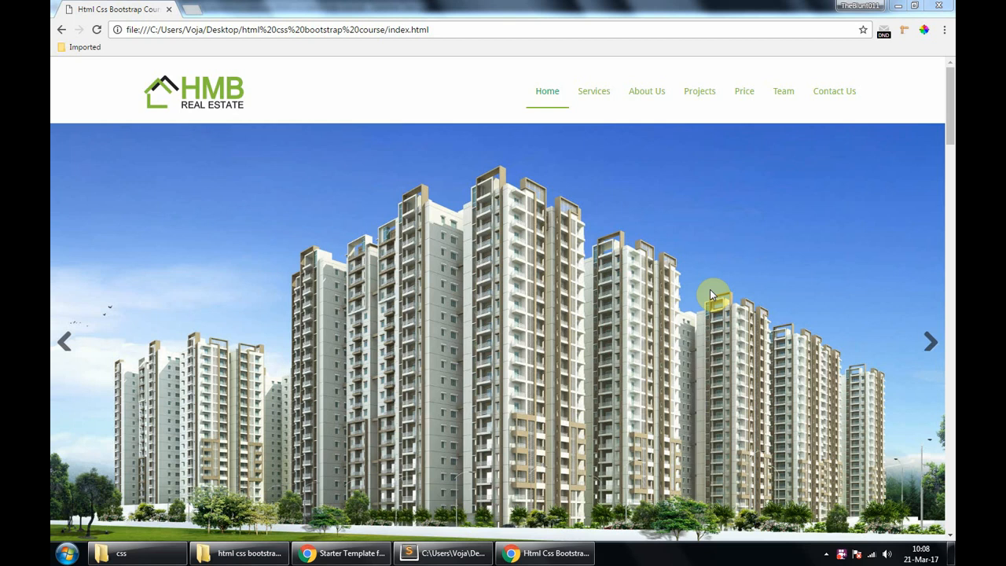
{"action": "mouse_move", "coordinate": [369, 528]}
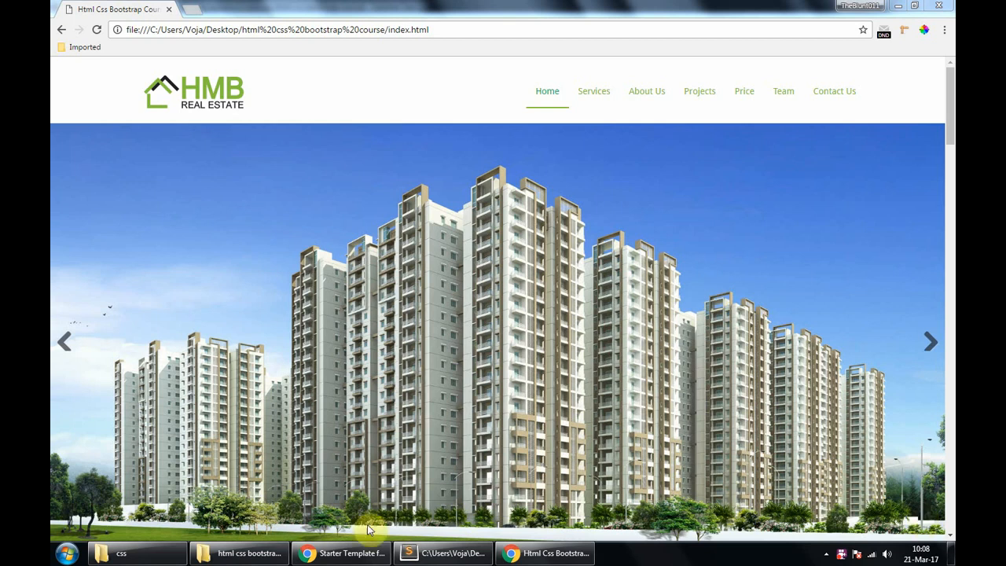
{"action": "mouse_move", "coordinate": [738, 428]}
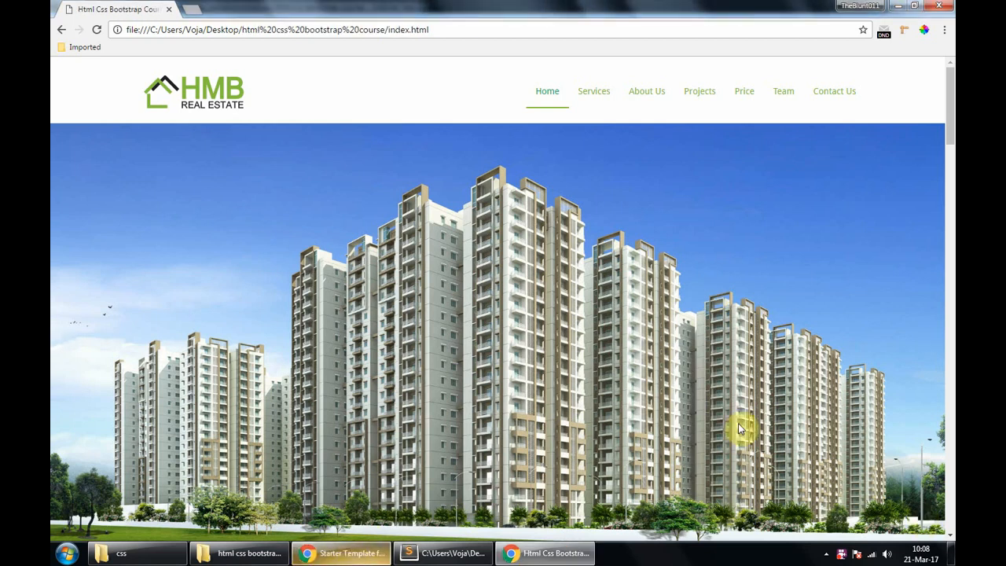
Switch from the course site to Sublime Text and bring up index.html.
{"action": "scroll", "scroll_direction": "down", "scroll_amount": 3}
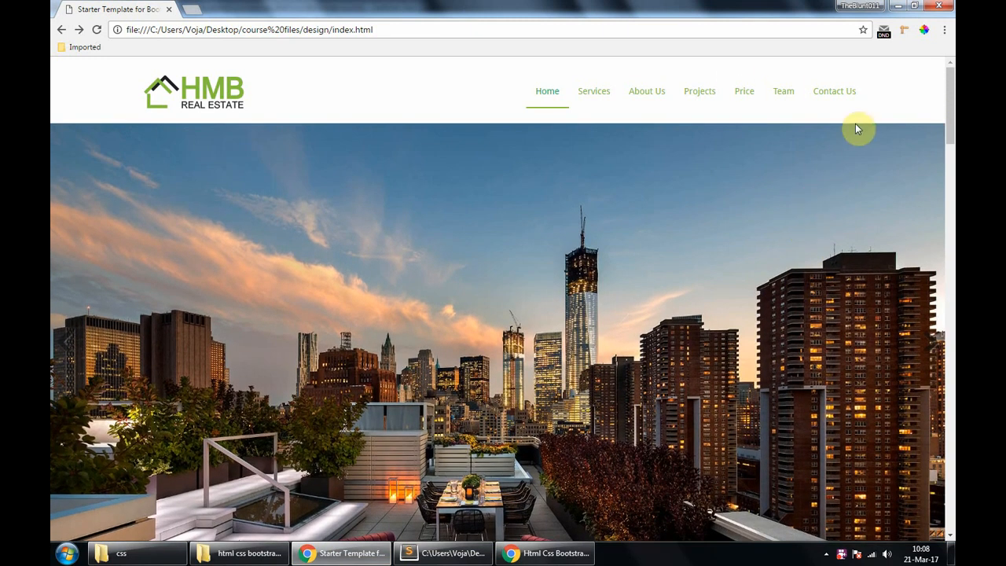
{"action": "scroll", "scroll_direction": "down", "scroll_amount": 3}
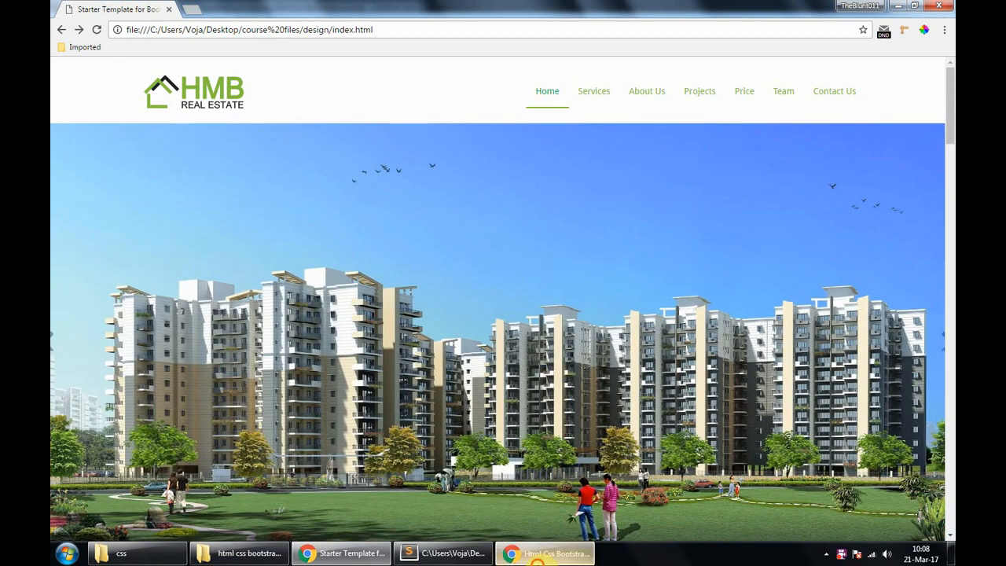
{"action": "left_click", "coordinate": [544, 554]}
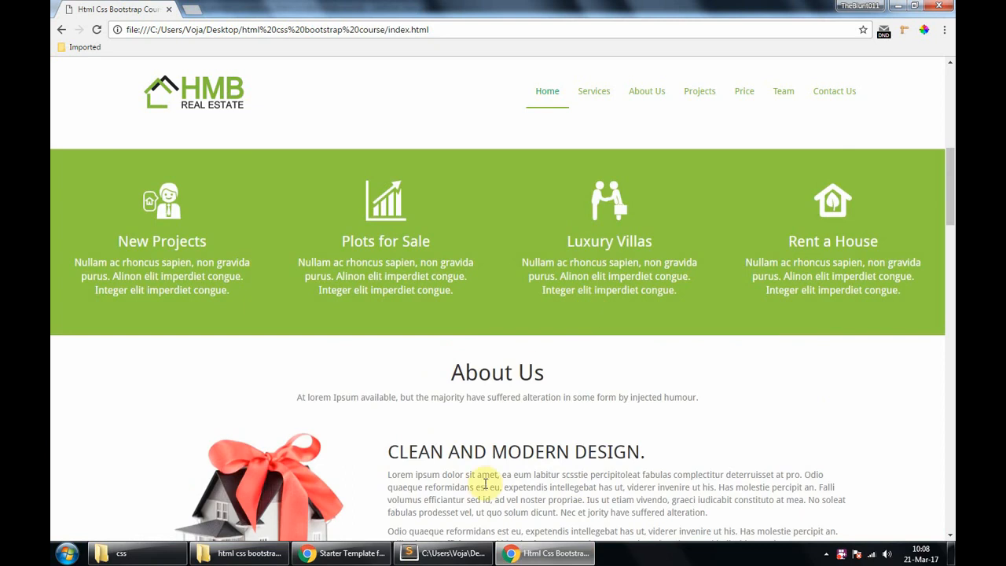
{"action": "left_click", "coordinate": [444, 553]}
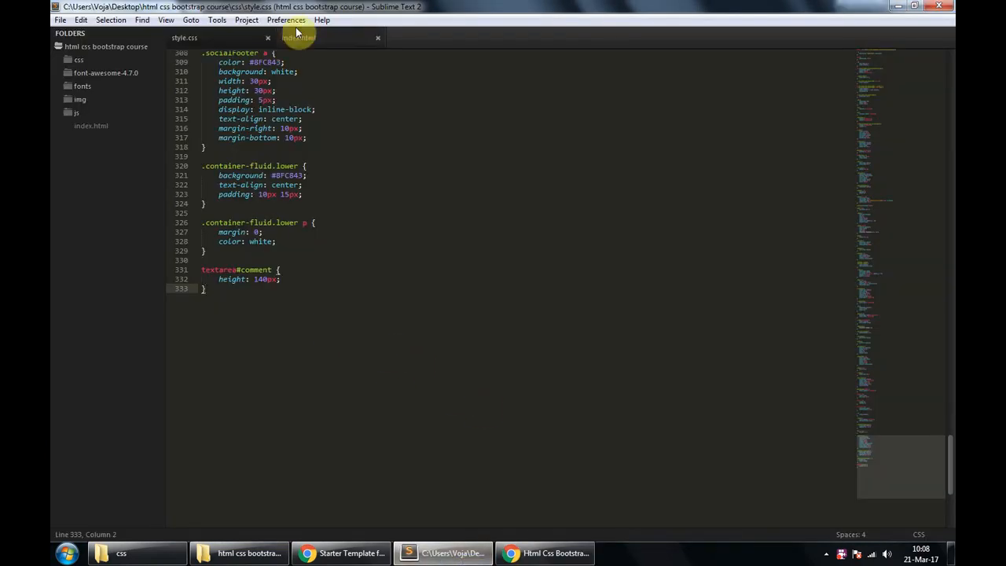
{"action": "left_click", "coordinate": [298, 38]}
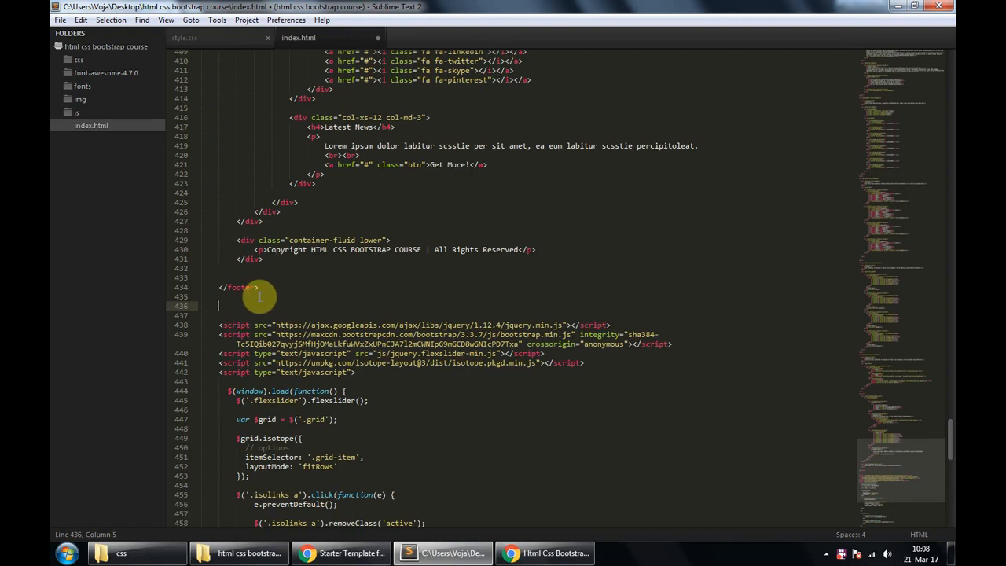
Add a div#arrowup after the footer holding an <i class="fa fa-chevron-up-2x"></i> icon.
{"action": "type", "text": "d"}
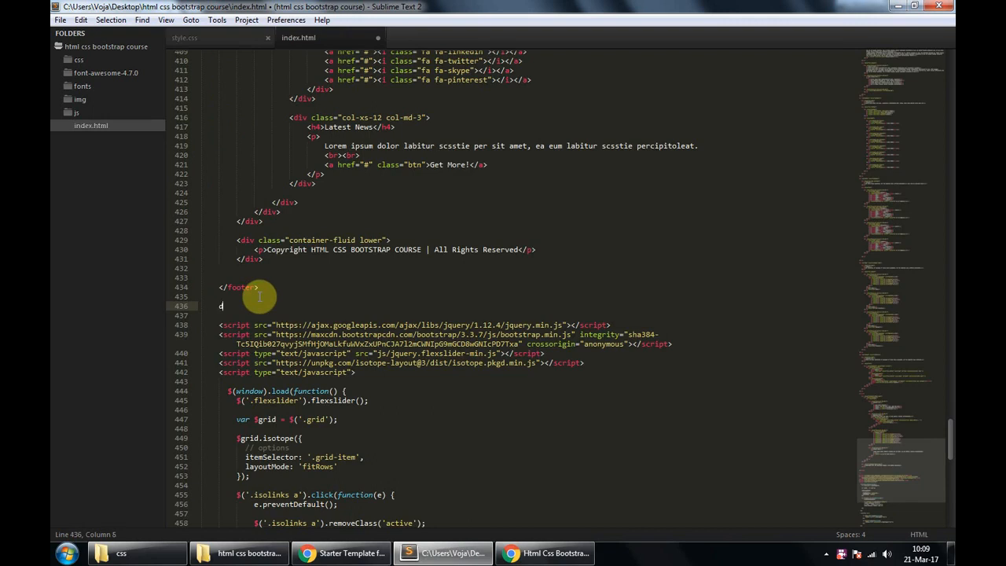
{"action": "type", "text": "iv#"}
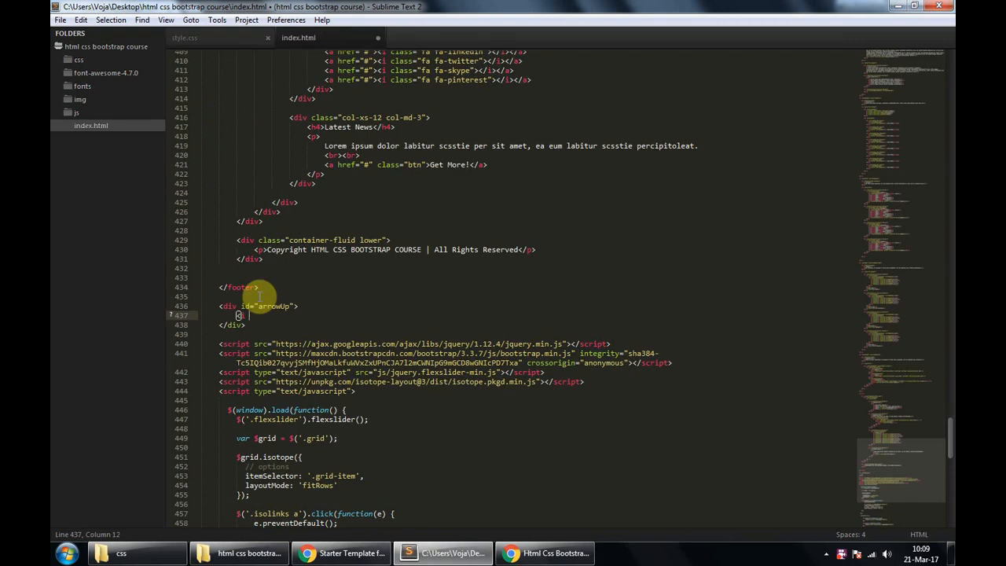
{"action": "type", "text": "<i class=\"\""}
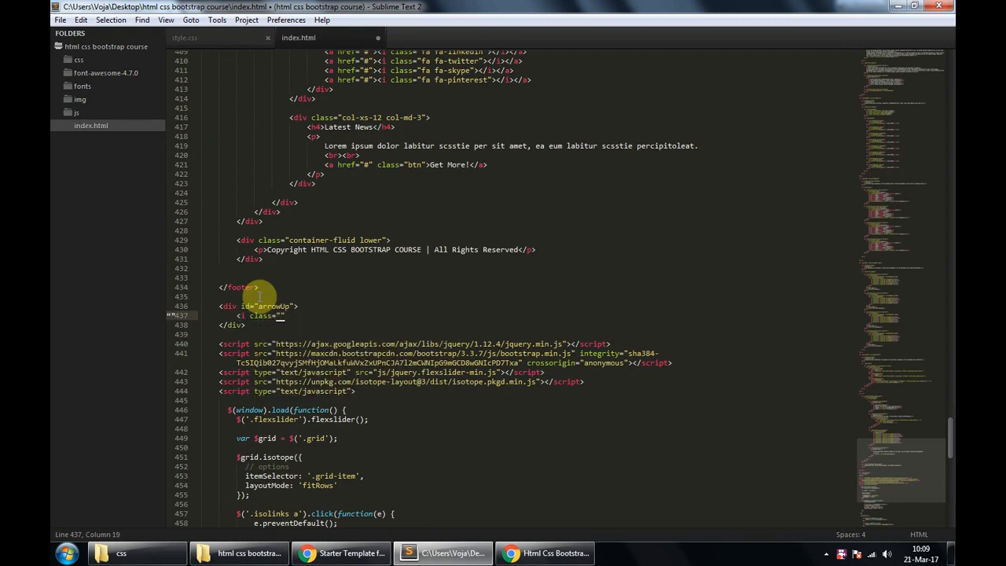
{"action": "type", "text": "fa fa-chevron"}
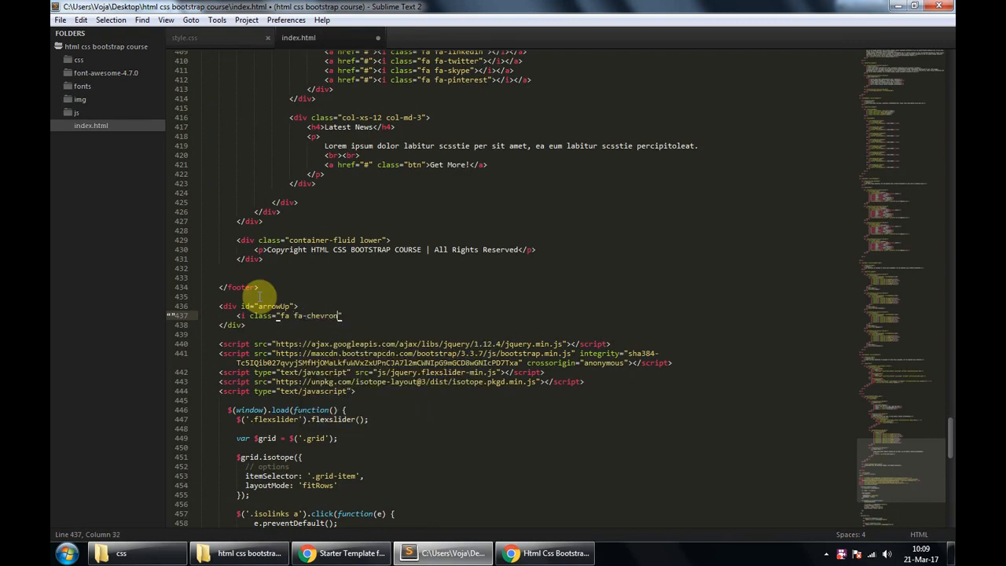
{"action": "type", "text": "-up"}
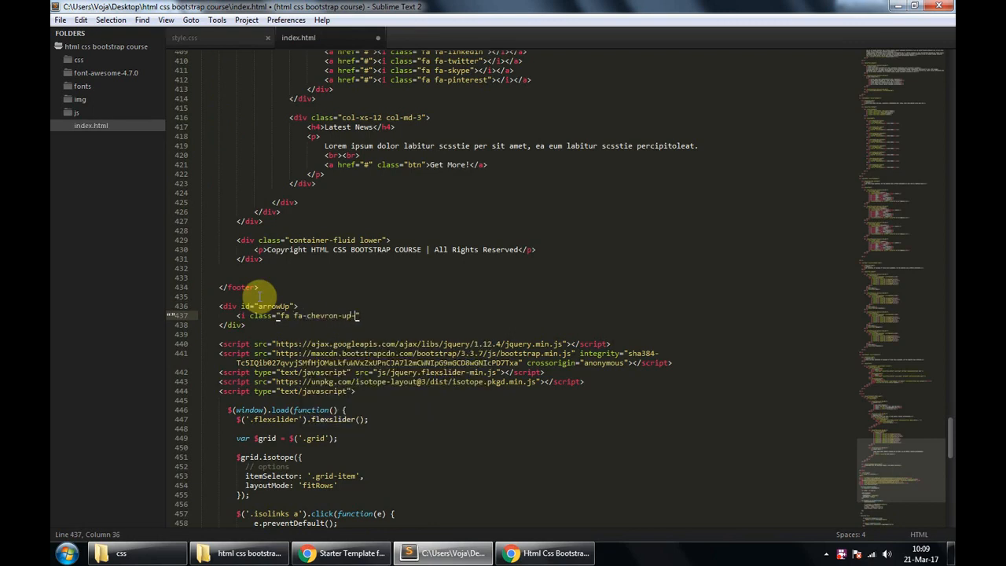
{"action": "type", "text": "-2x"}
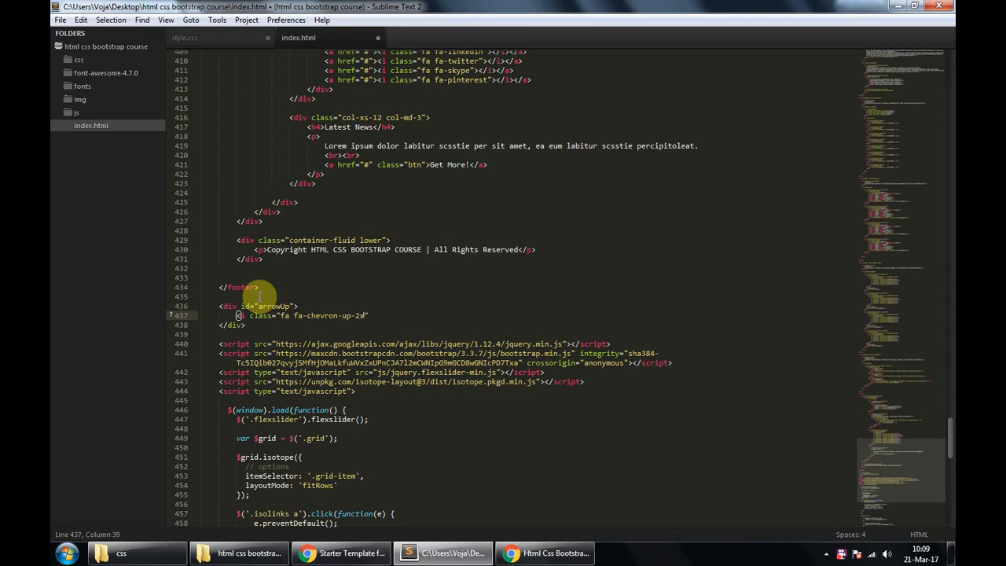
{"action": "type", "text": "></i>"}
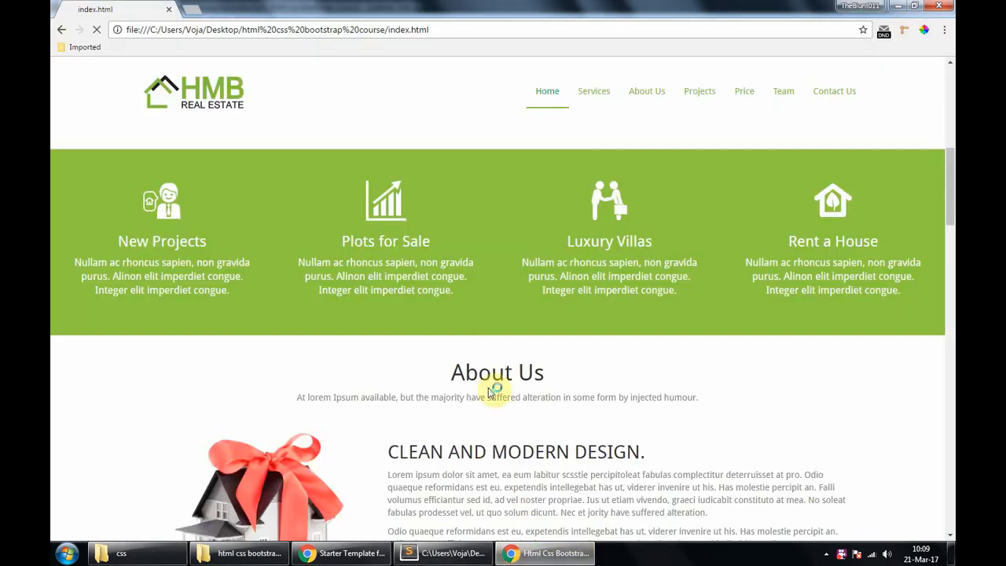
Inspect the new chevron icon in Chrome and trial width/height 20px with a red background.
{"action": "scroll", "scroll_direction": "down", "scroll_amount": 3}
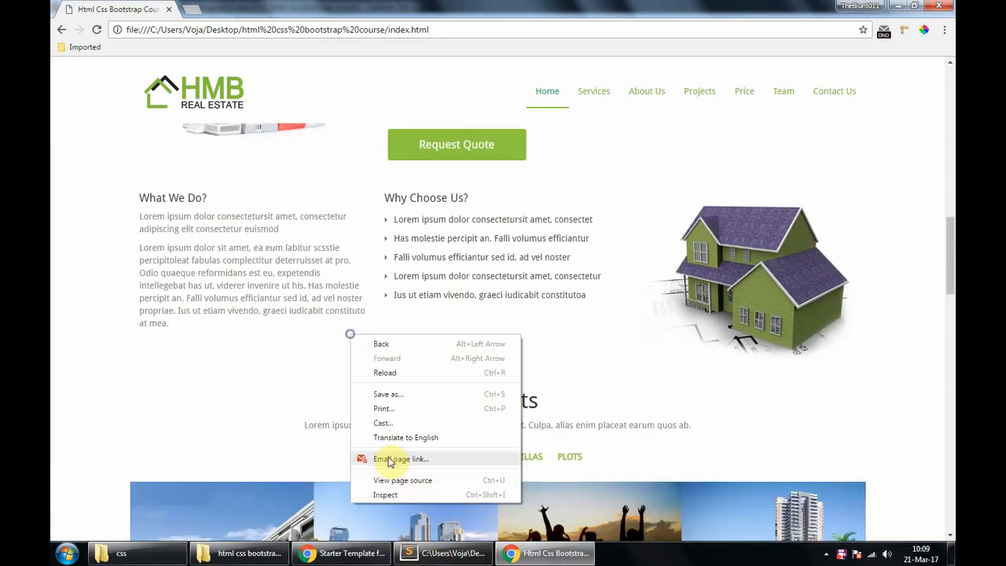
{"action": "left_click", "coordinate": [385, 494]}
{"action": "type", "text": "height"}
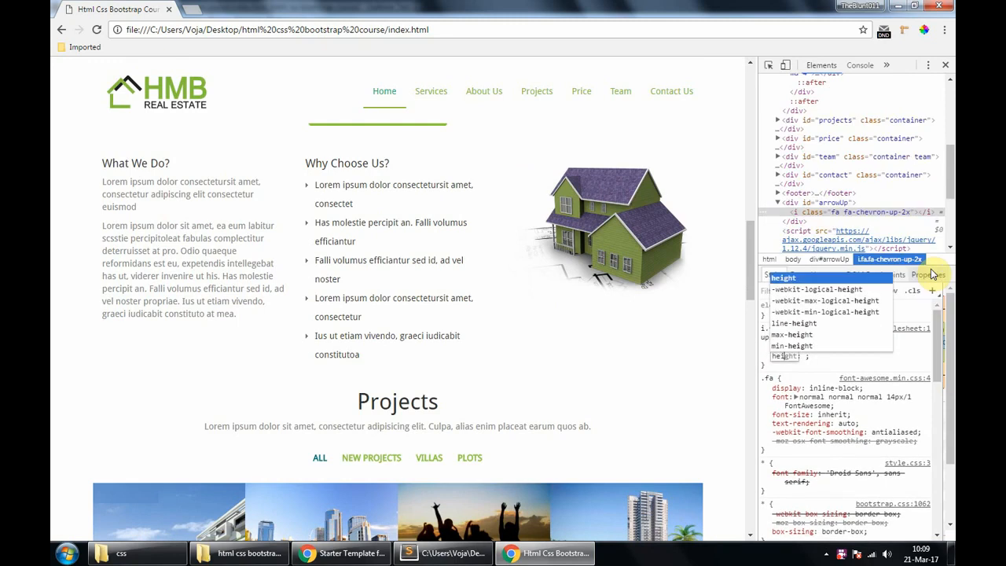
{"action": "type", "text": "background: red;"}
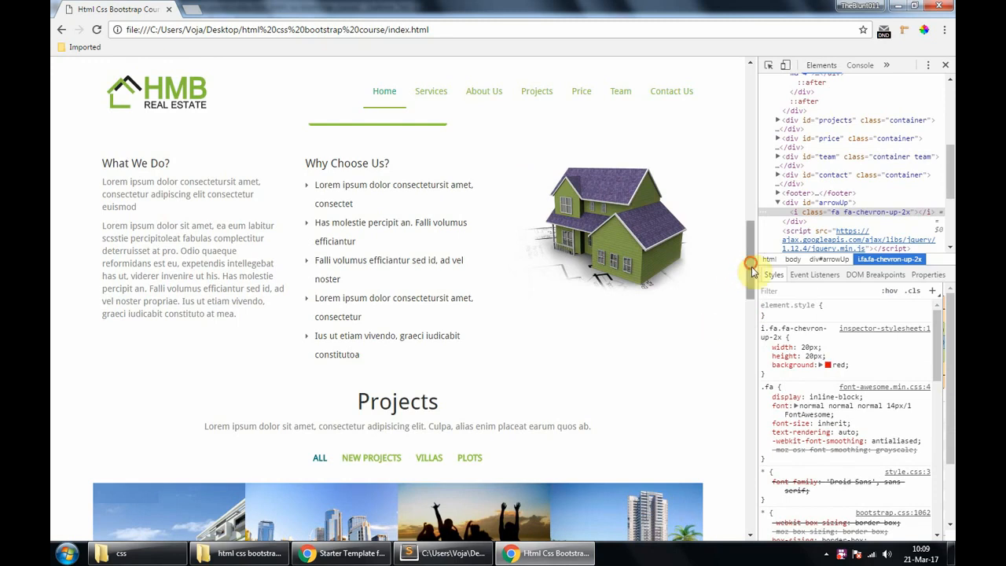
{"action": "scroll", "scroll_direction": "down", "scroll_amount": 3}
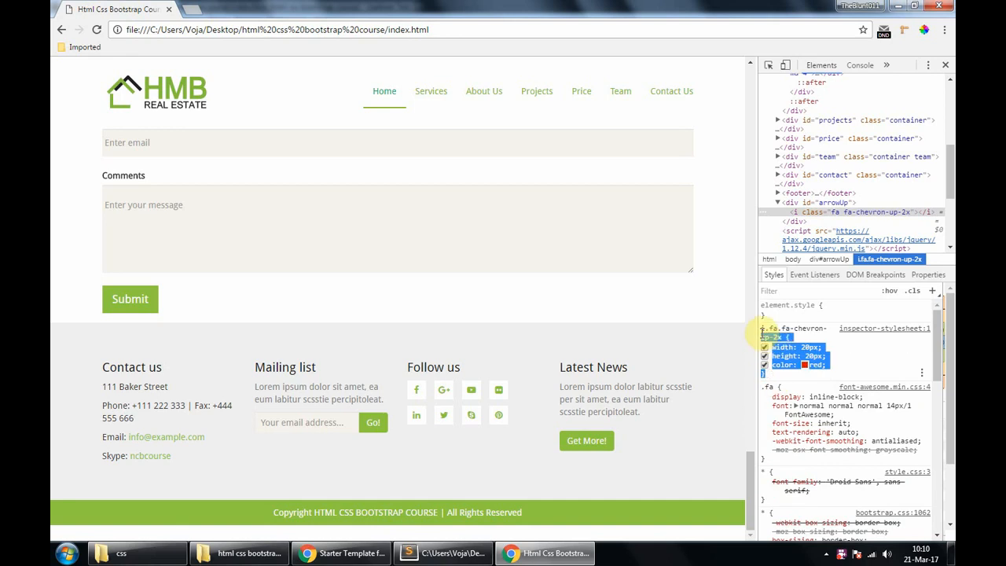
{"action": "left_click", "coordinate": [443, 553]}
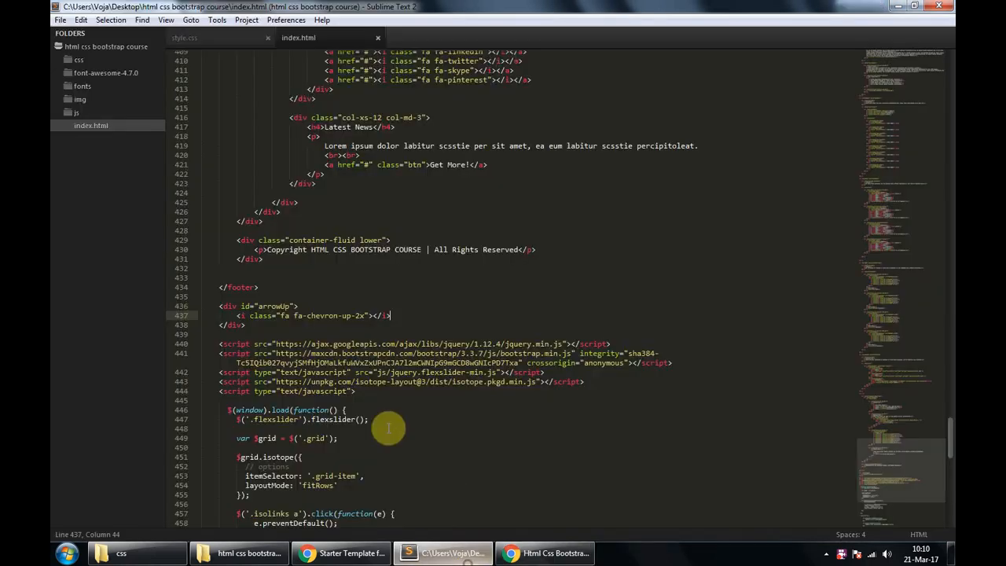
Give the chevron icon a fa-2x class, delete the trial rule from style.css, and return to the browser.
{"action": "left_click", "coordinate": [185, 38]}
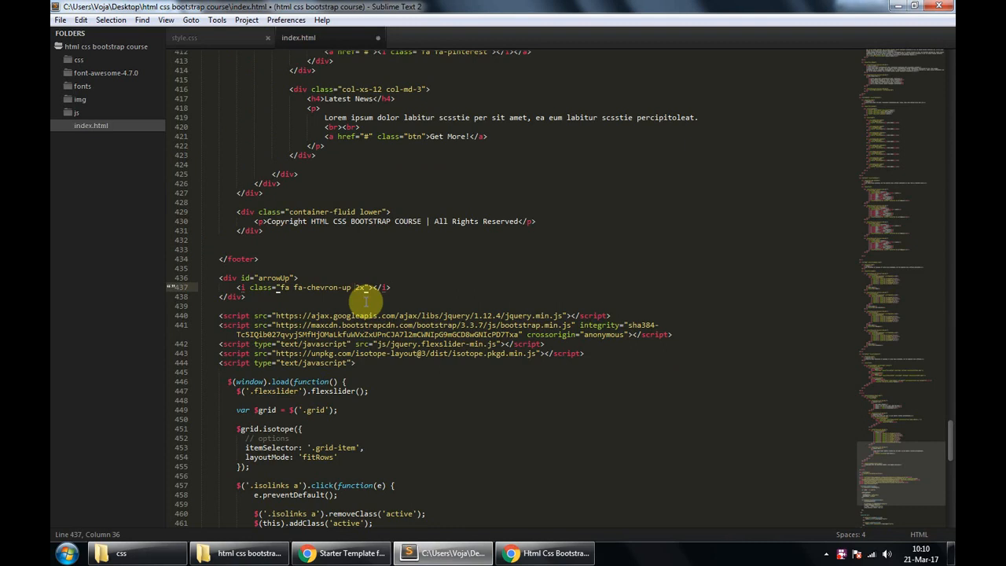
{"action": "type", "text": "fa-"}
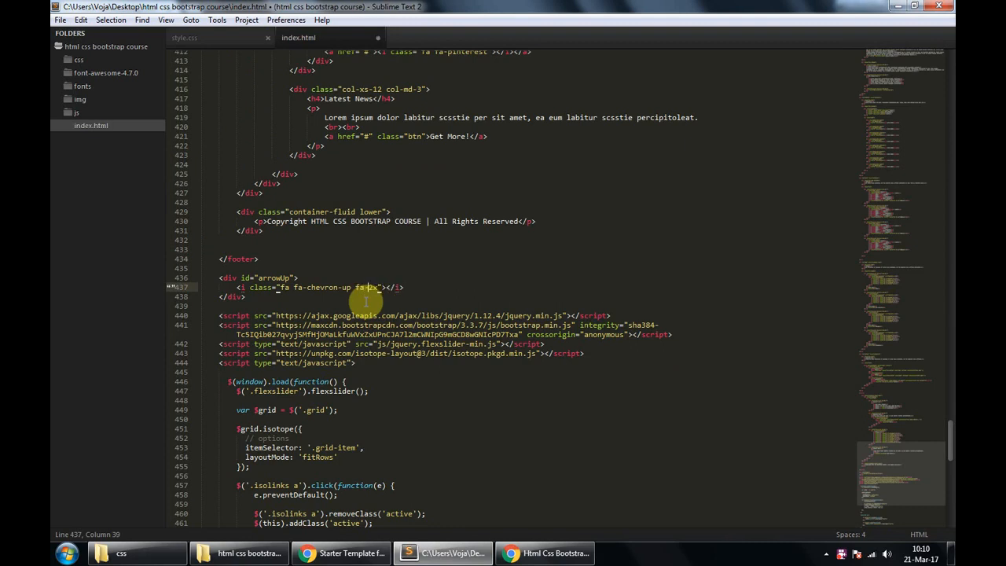
{"action": "left_click", "coordinate": [546, 554]}
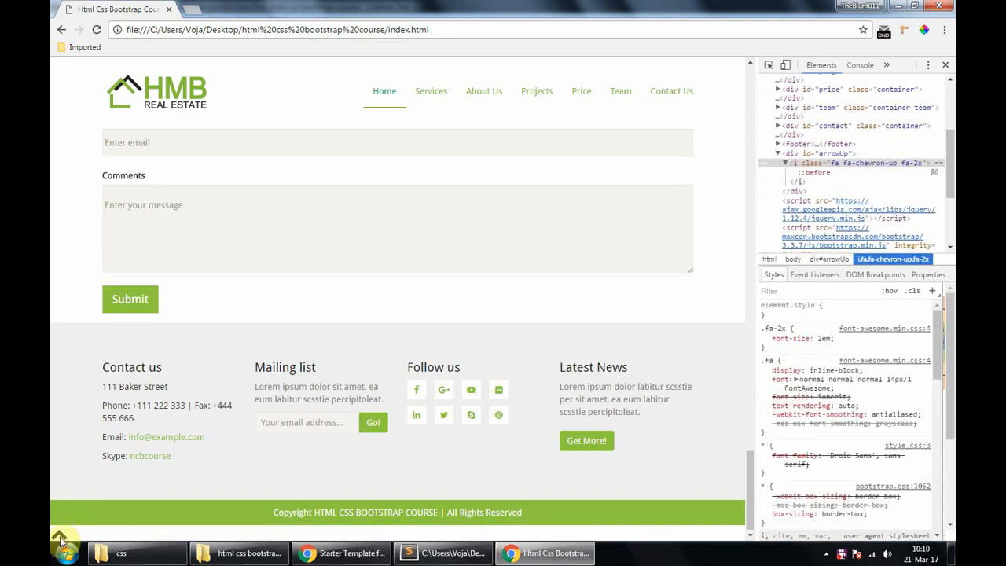
{"action": "left_click", "coordinate": [444, 553]}
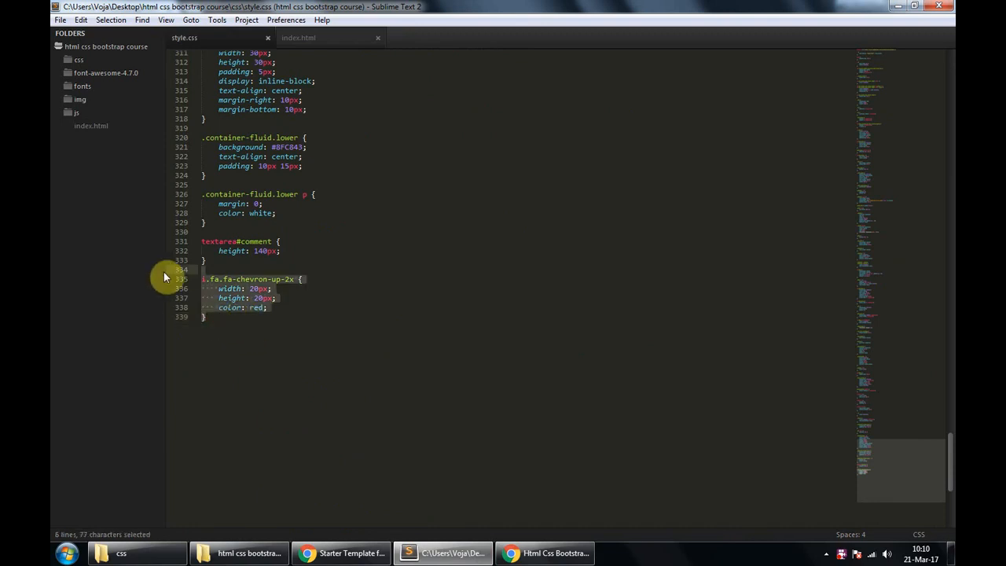
{"action": "key", "text": "Delete"}
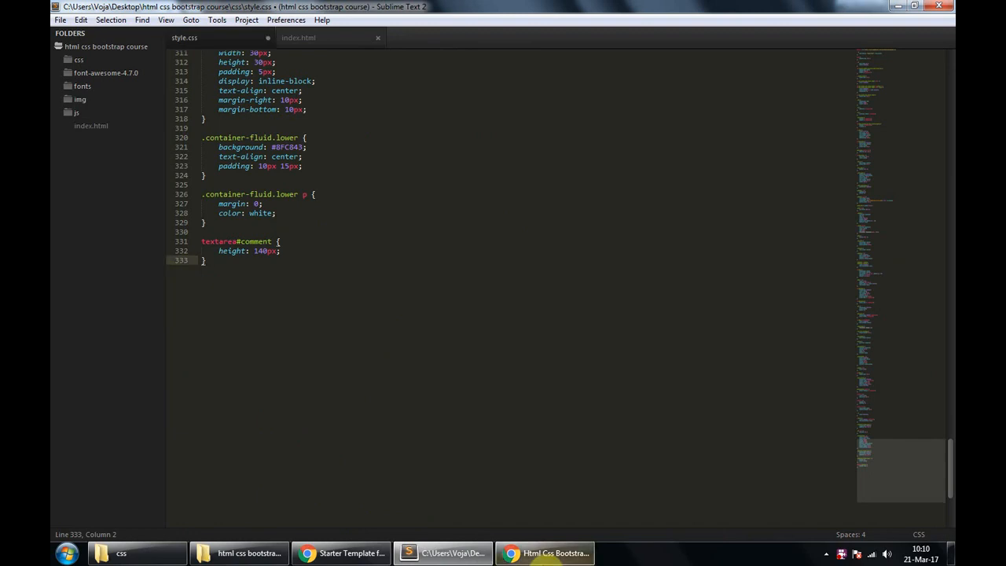
{"action": "left_click", "coordinate": [543, 553]}
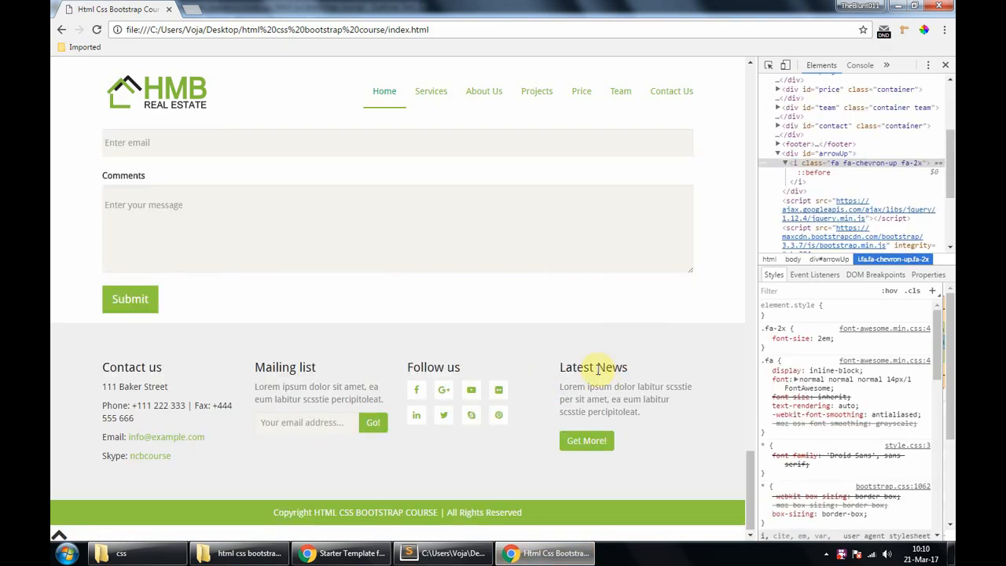
{"action": "mouse_move", "coordinate": [620, 334]}
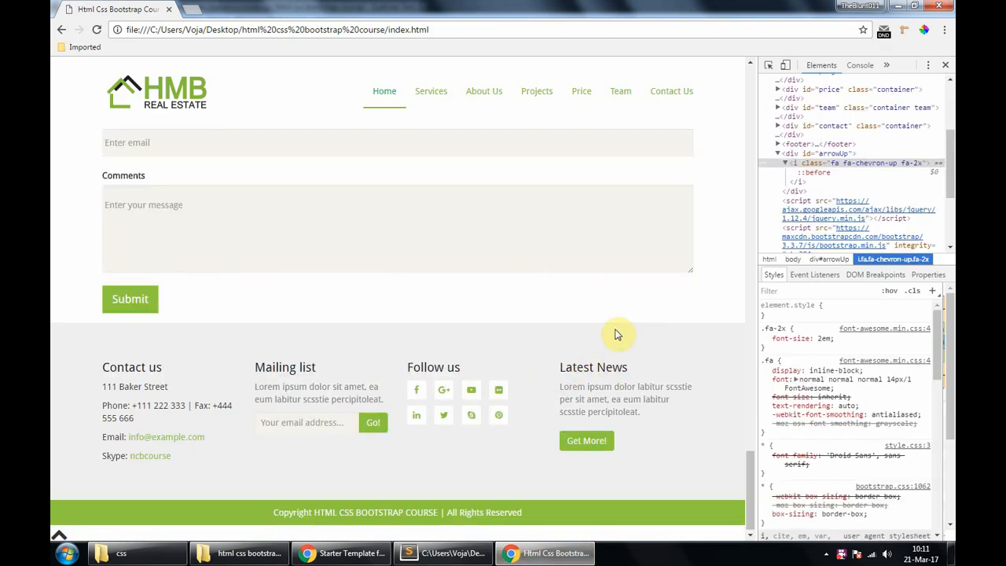
{"action": "mouse_move", "coordinate": [735, 537]}
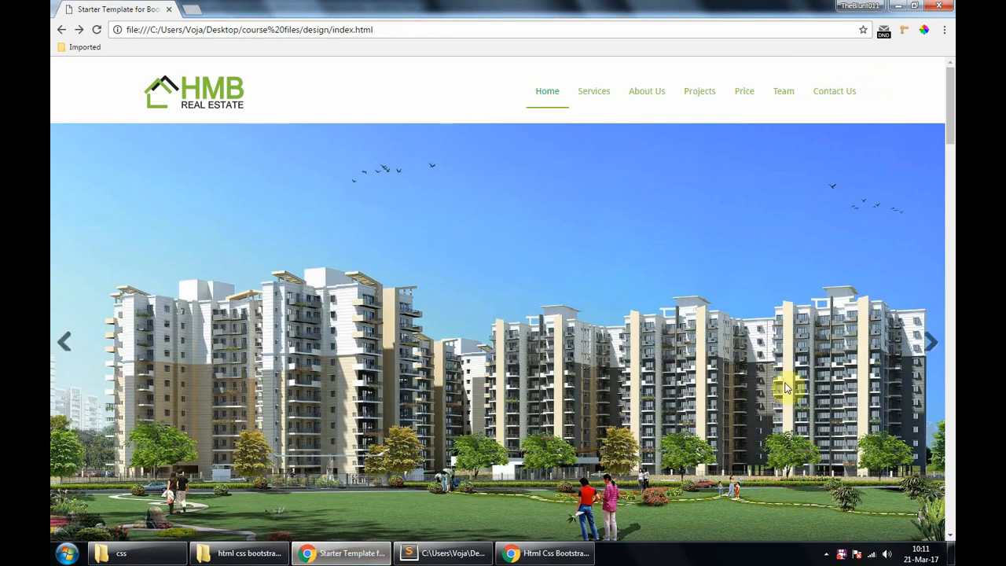
In DevTools add an #arrowup rule: green, fixed 20px from bottom and right, z-index 100.
{"action": "left_click", "coordinate": [594, 91]}
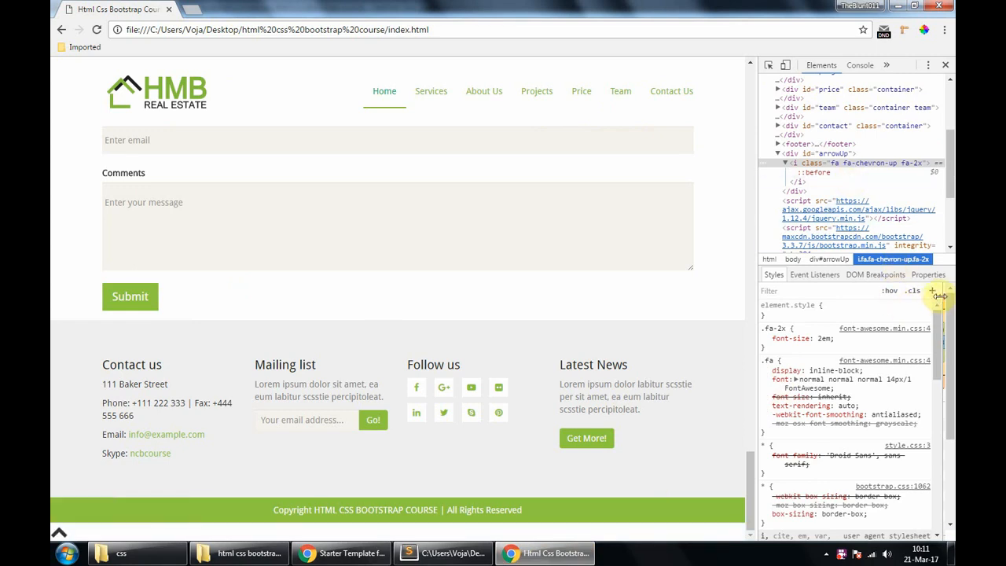
{"action": "left_click", "coordinate": [934, 290]}
{"action": "type", "text": "z-index"}
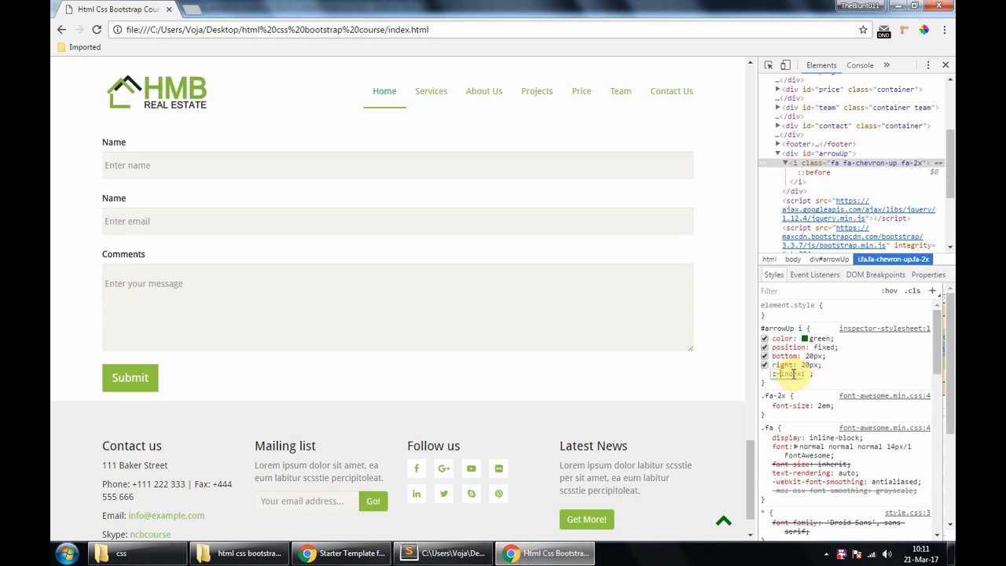
{"action": "type", "text": "100;"}
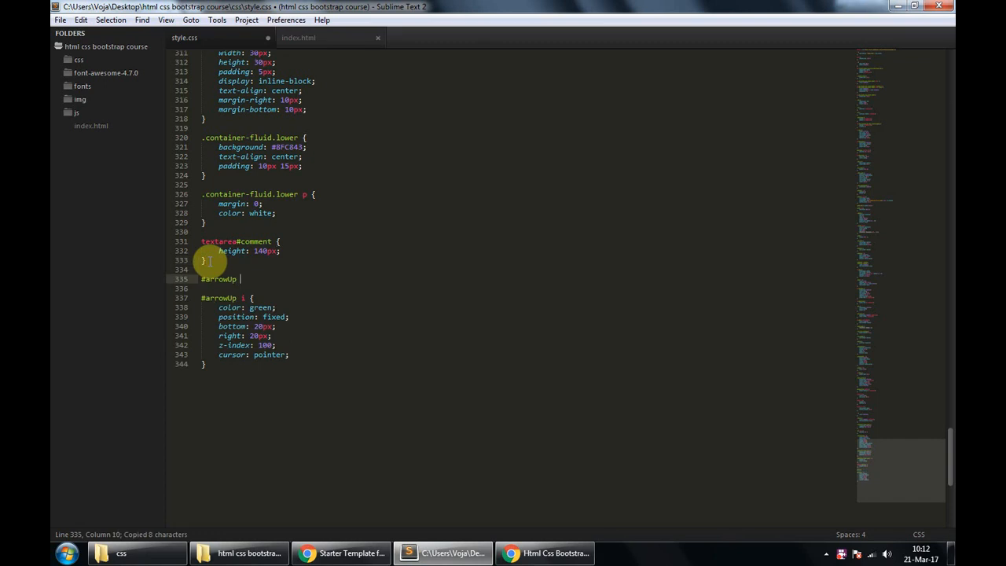
Put the #arrowup rule into style.css and reload the site to confirm it applies.
{"action": "type", "text": "disp"}
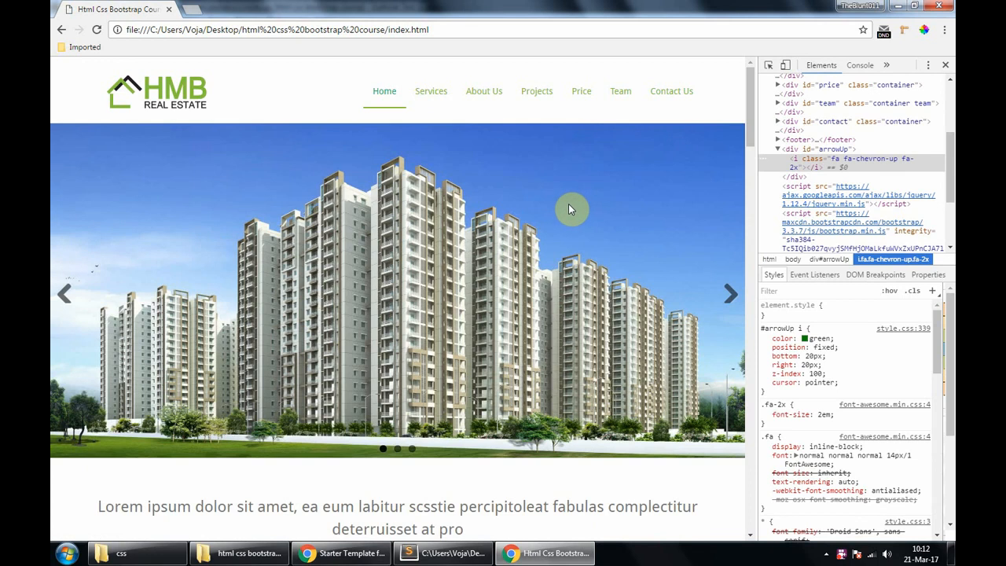
{"action": "scroll", "scroll_direction": "down", "scroll_amount": 3}
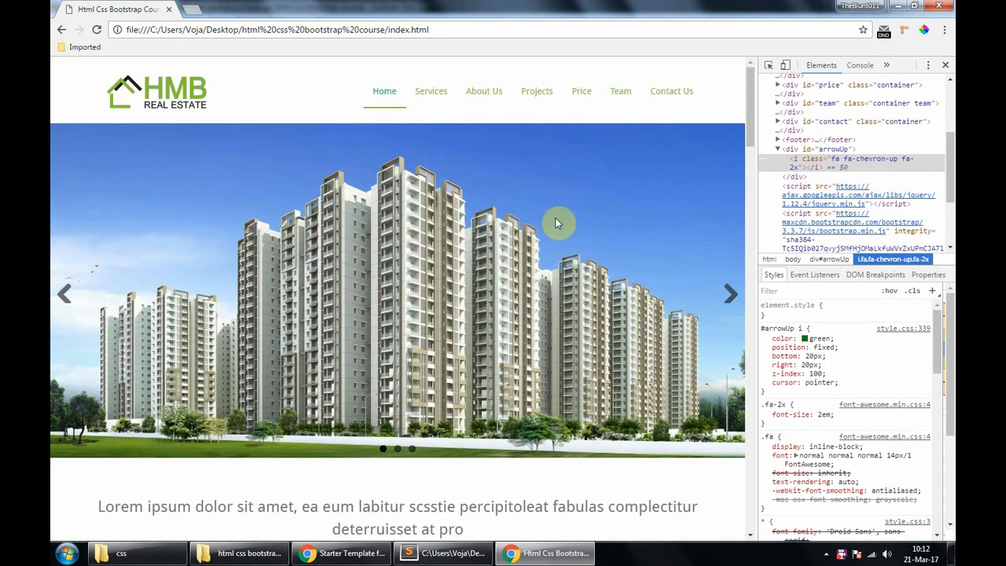
{"action": "mouse_move", "coordinate": [538, 255]}
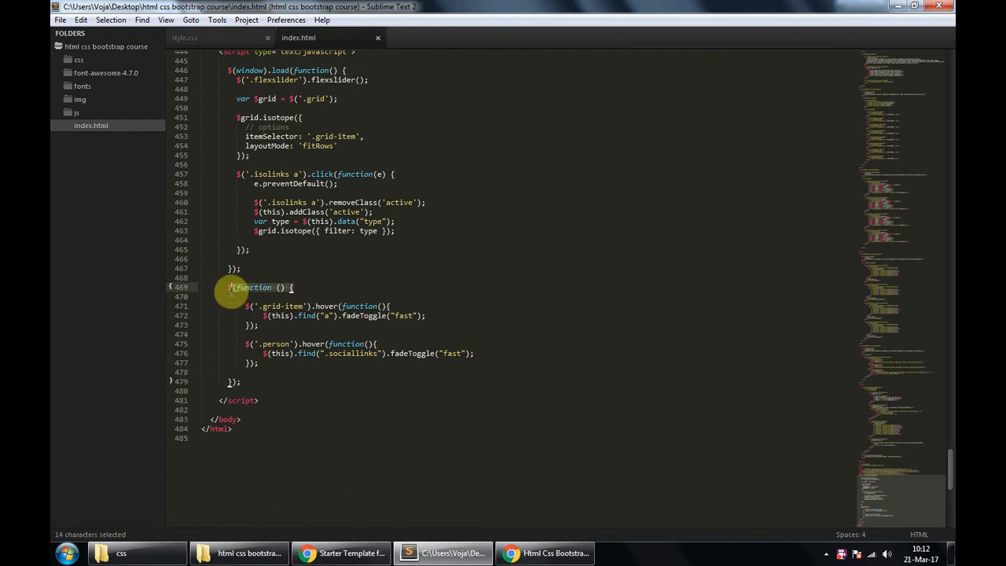
Declare var scrollAmount = 106; below the hover handlers and begin the scroll code.
{"action": "left_click", "coordinate": [279, 342]}
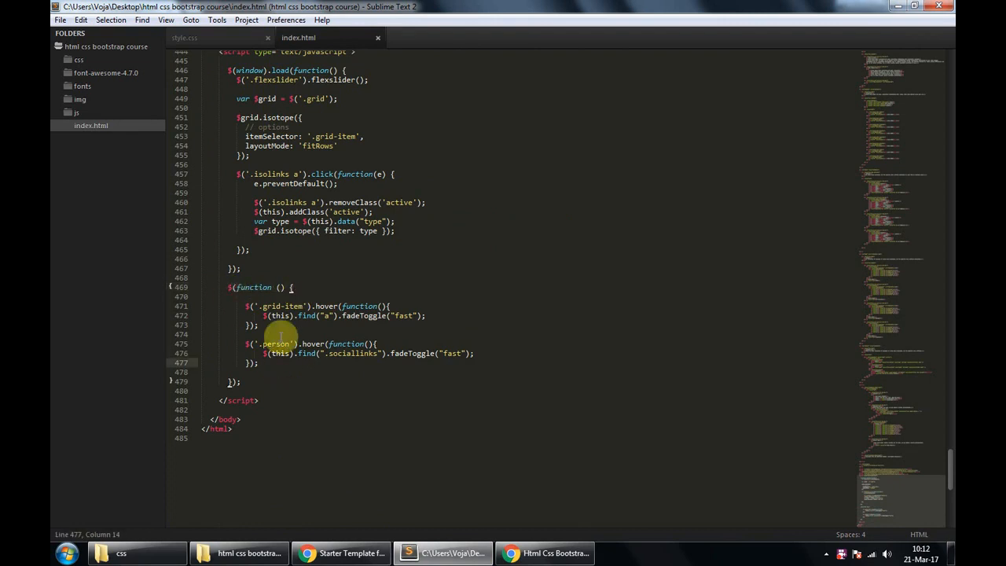
{"action": "key", "text": "enter"}
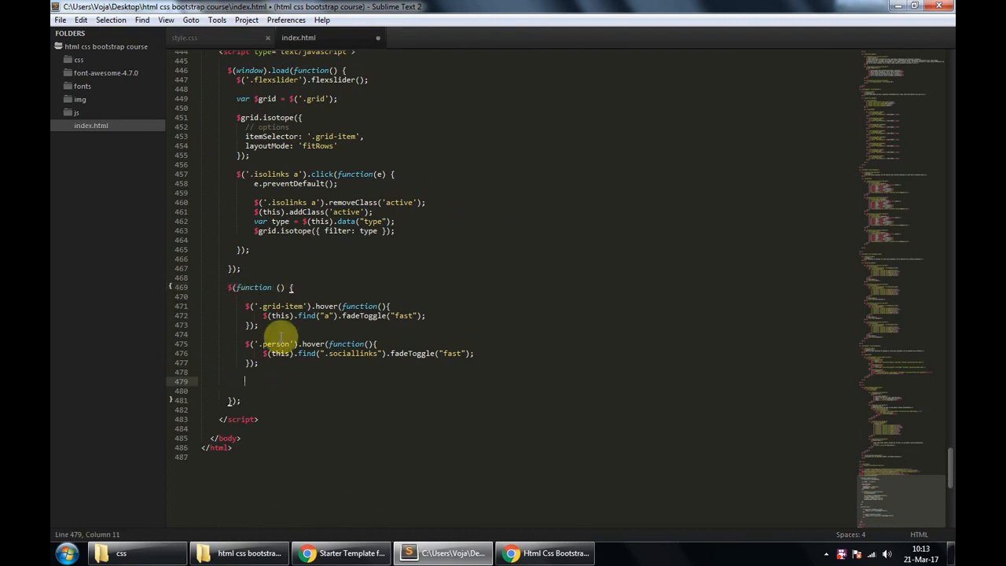
{"action": "type", "text": "var wink"}
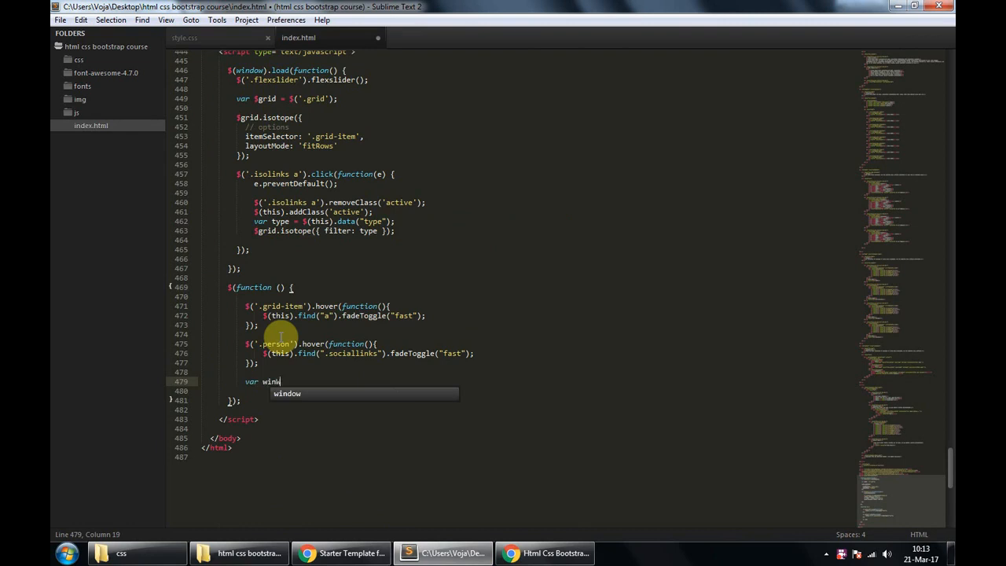
{"action": "type", "text": "Width"}
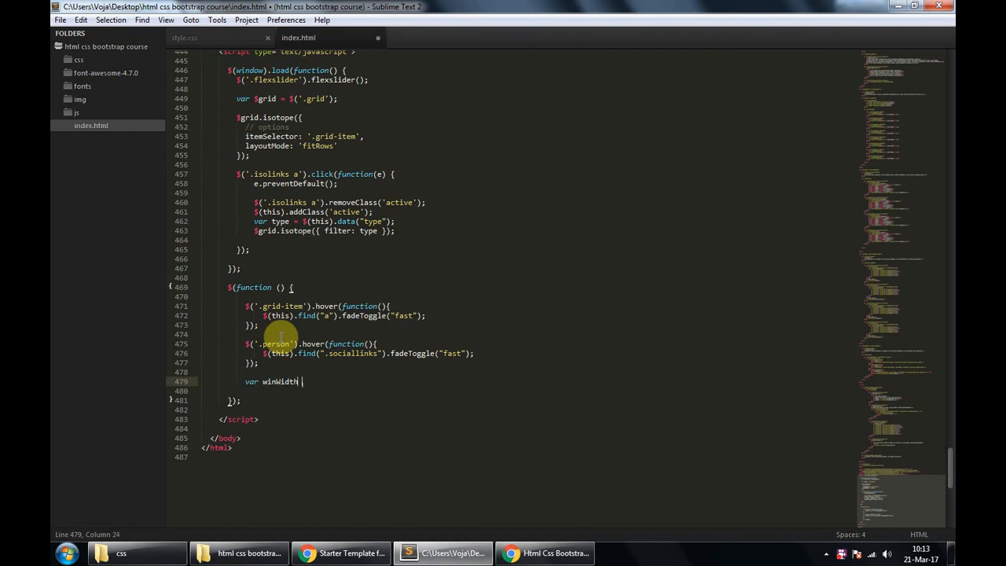
{"action": "type", "text": "="}
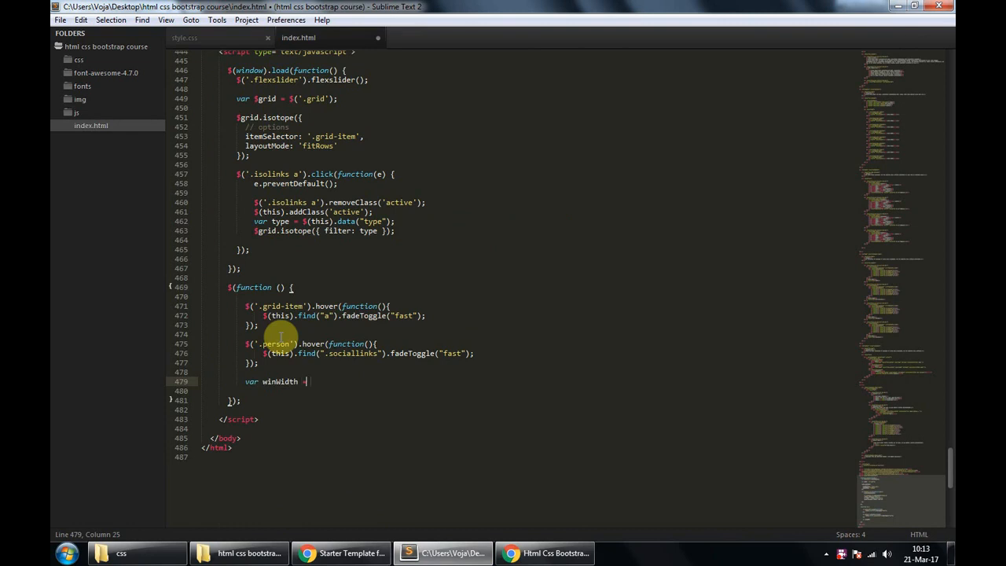
{"action": "type", "text": "="}
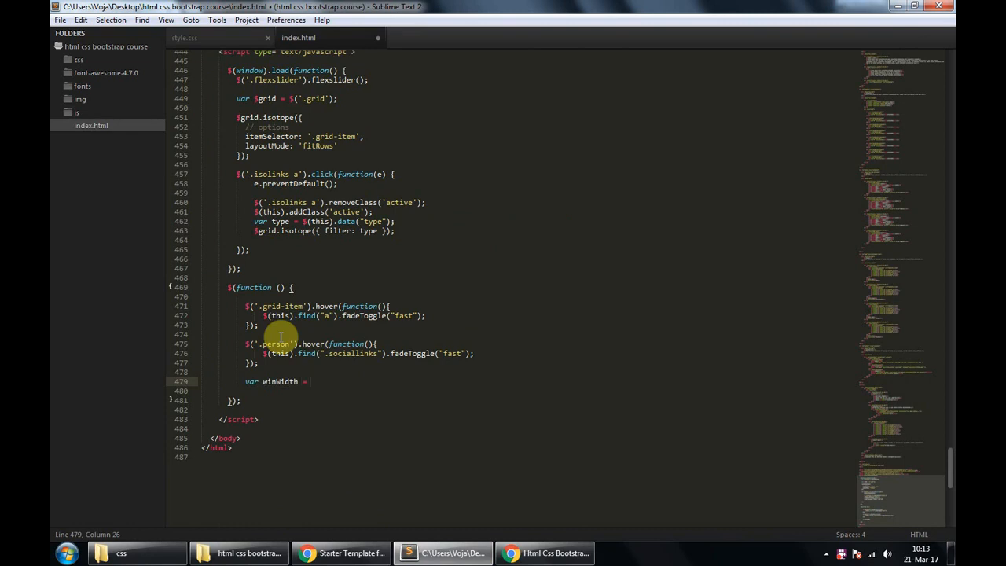
{"action": "type", "text": "10"}
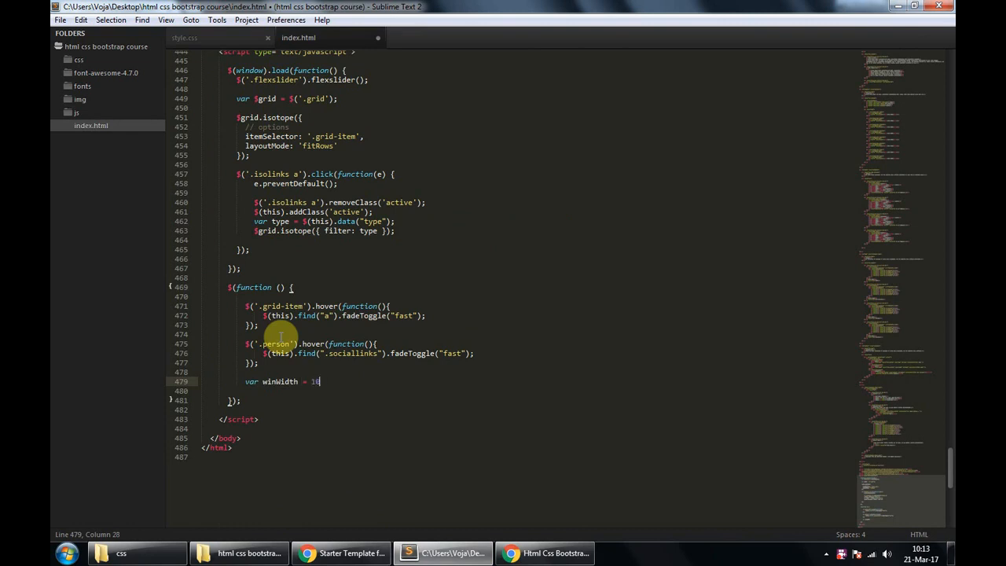
{"action": "type", "text": "6;"}
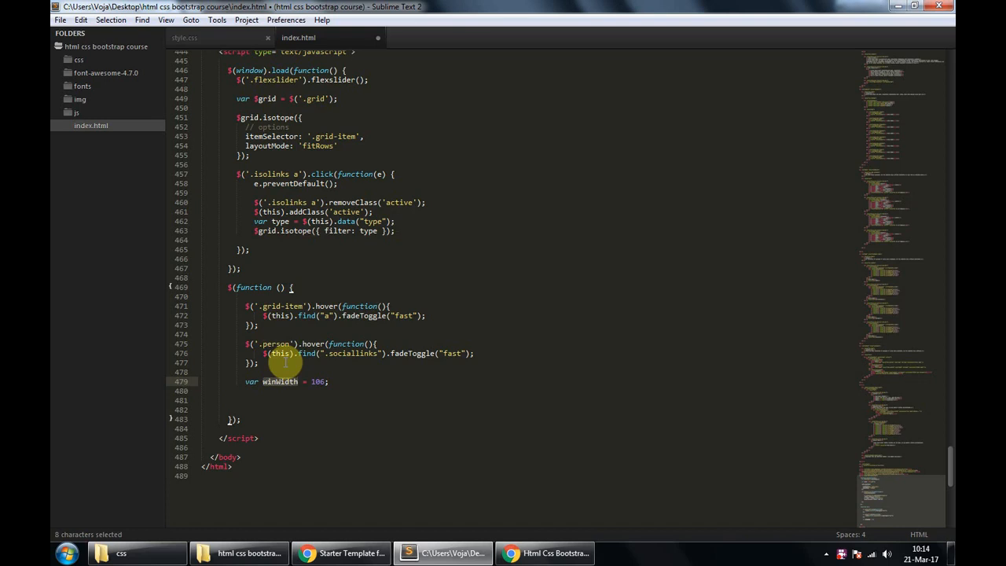
{"action": "type", "text": "scrollAmou"}
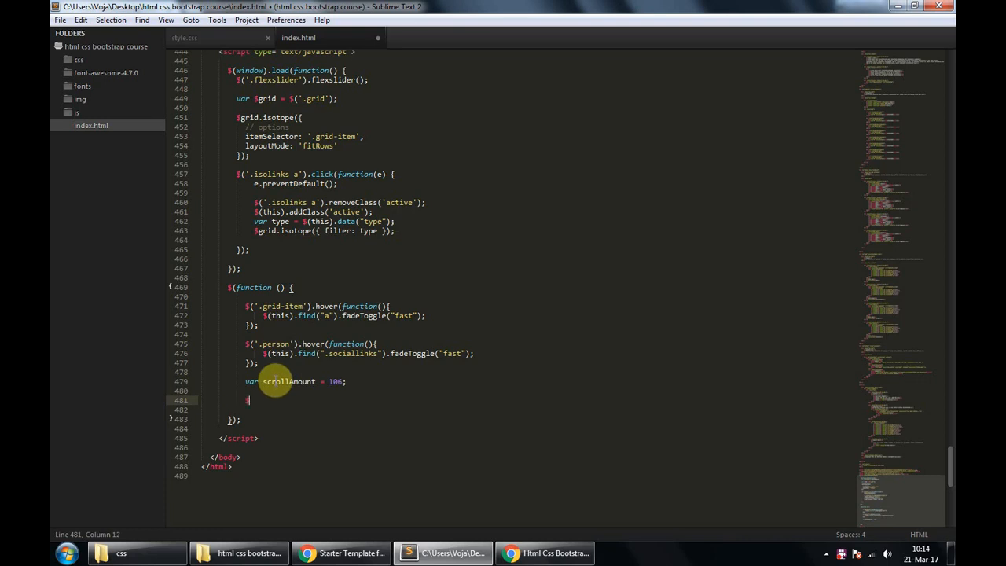
Write a $(window).scroll(function(){...}) handler with an empty body.
{"action": "type", "text": "$()"}
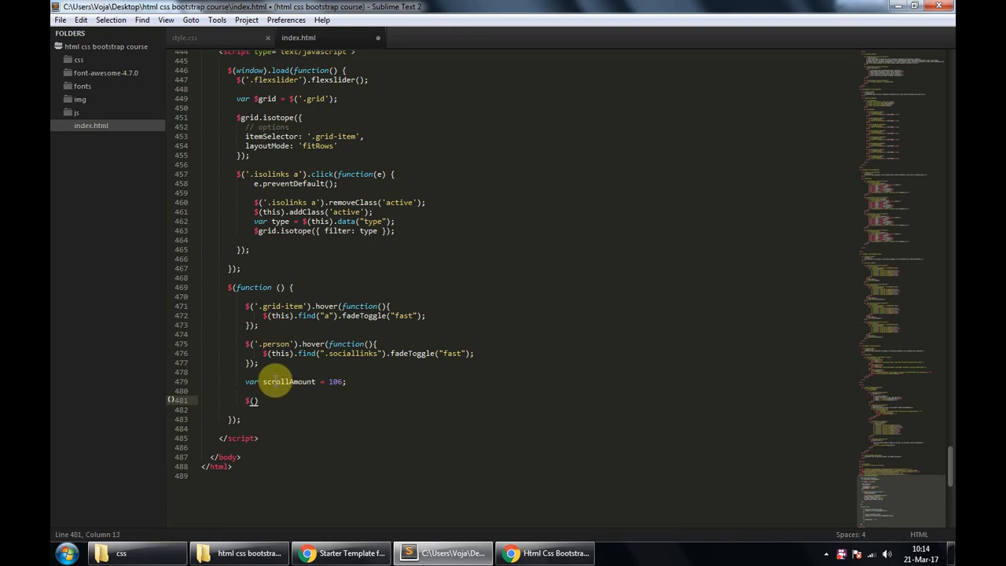
{"action": "type", "text": "w"}
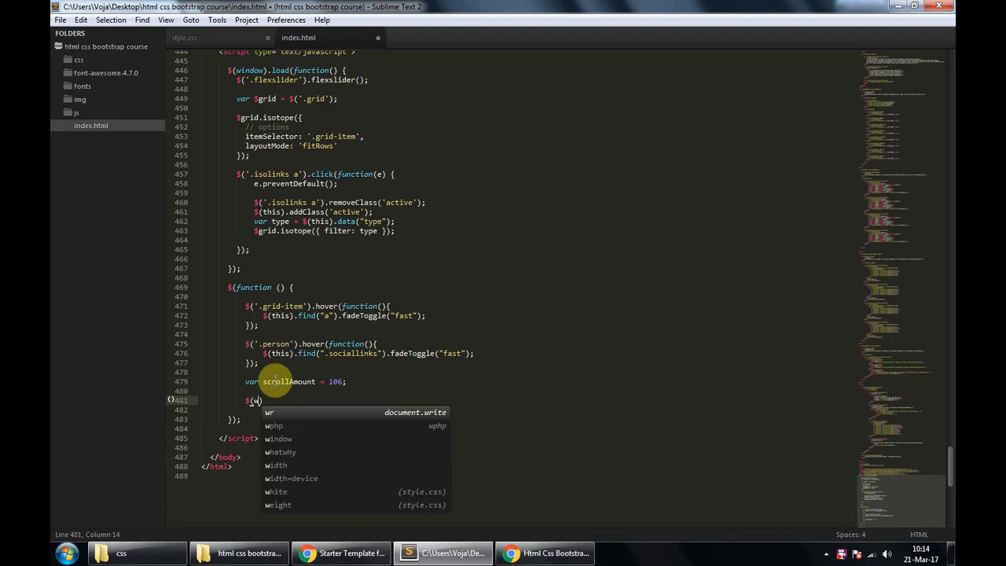
{"action": "type", "text": "indow"}
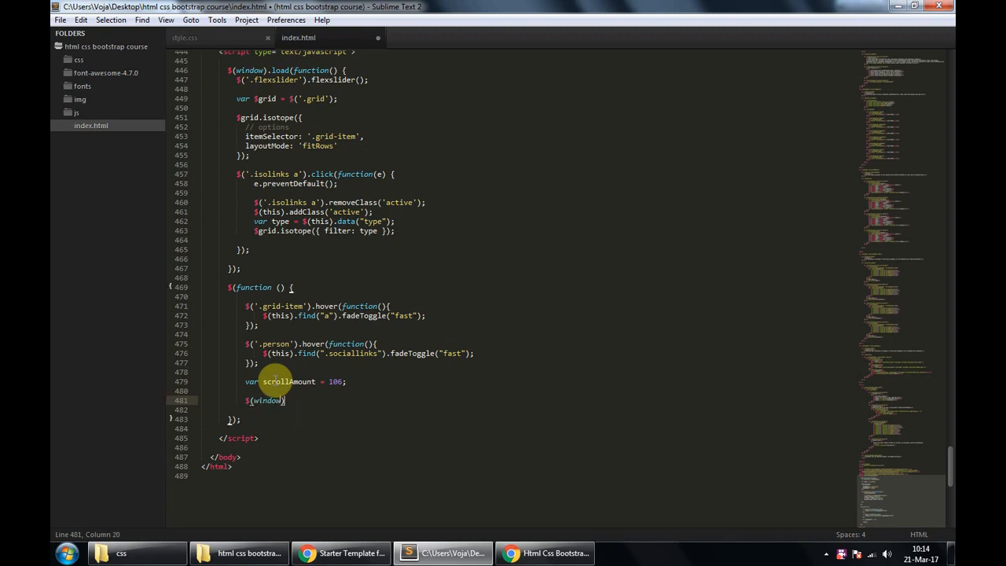
{"action": "type", "text": ".scroll"}
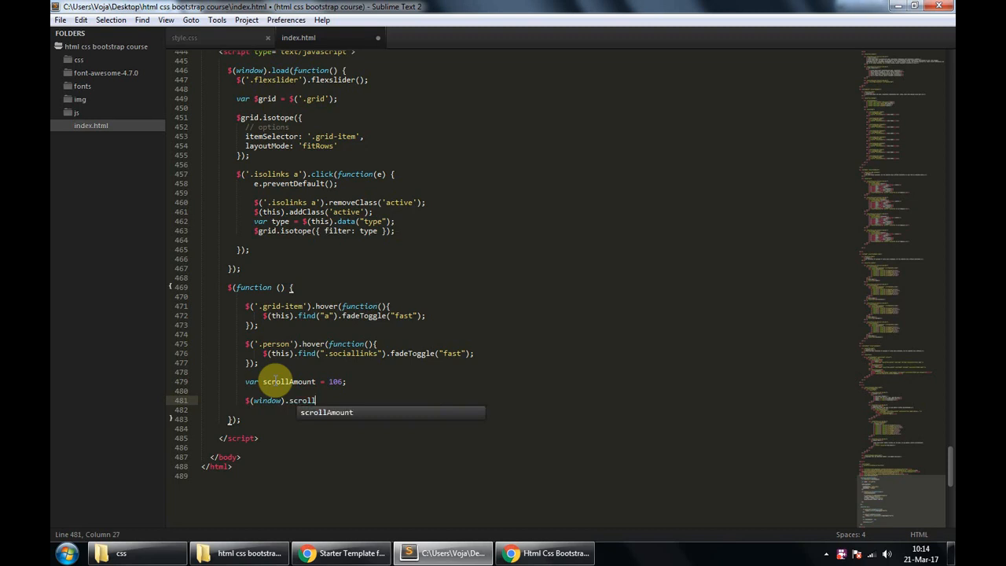
{"action": "type", "text": "(function() {"}
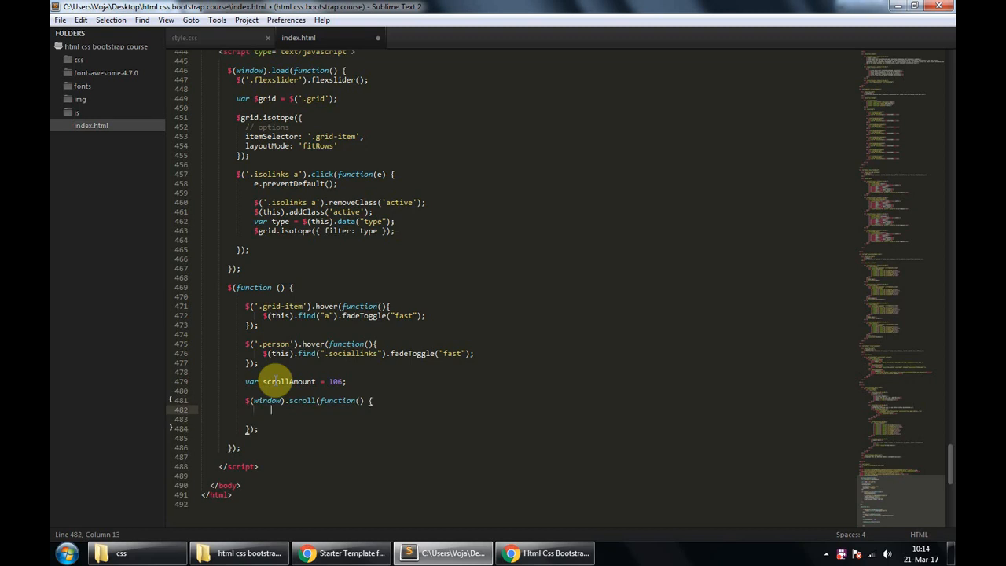
{"action": "key", "text": "enter"}
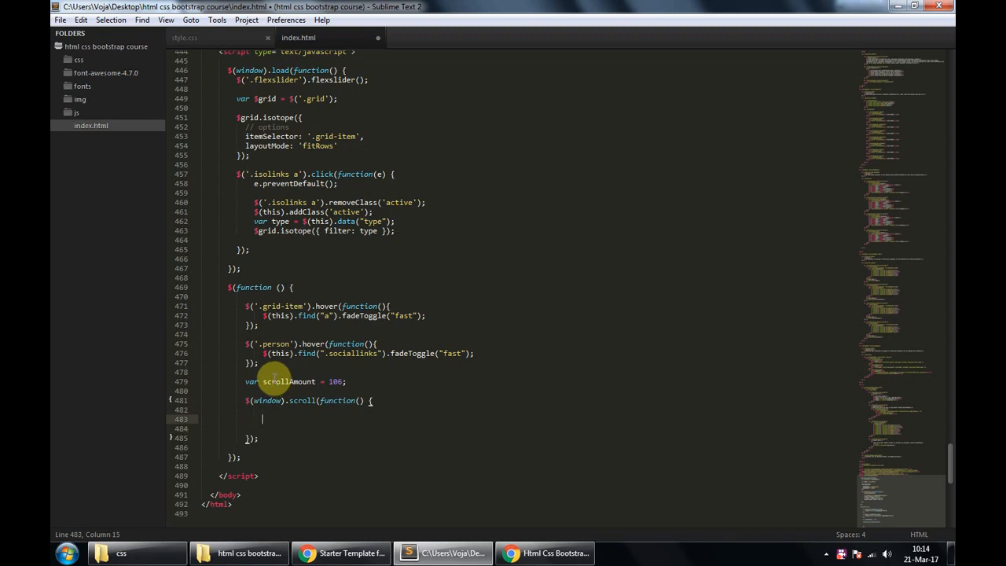
{"action": "mouse_move", "coordinate": [264, 424]}
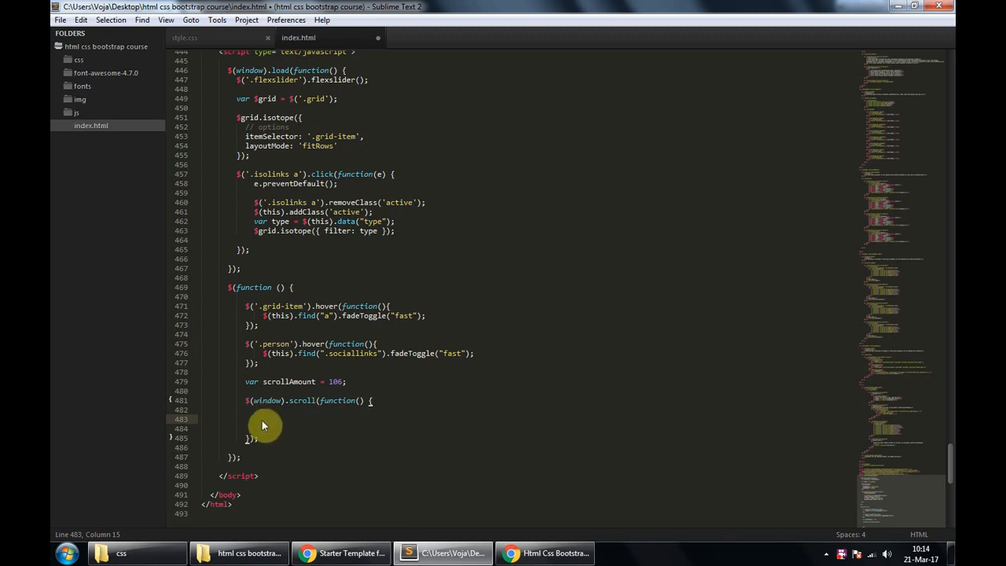
Inside it, fade #arrowUp in when scrollTop() > scrollAmount and fade it out otherwise.
{"action": "type", "text": "here"}
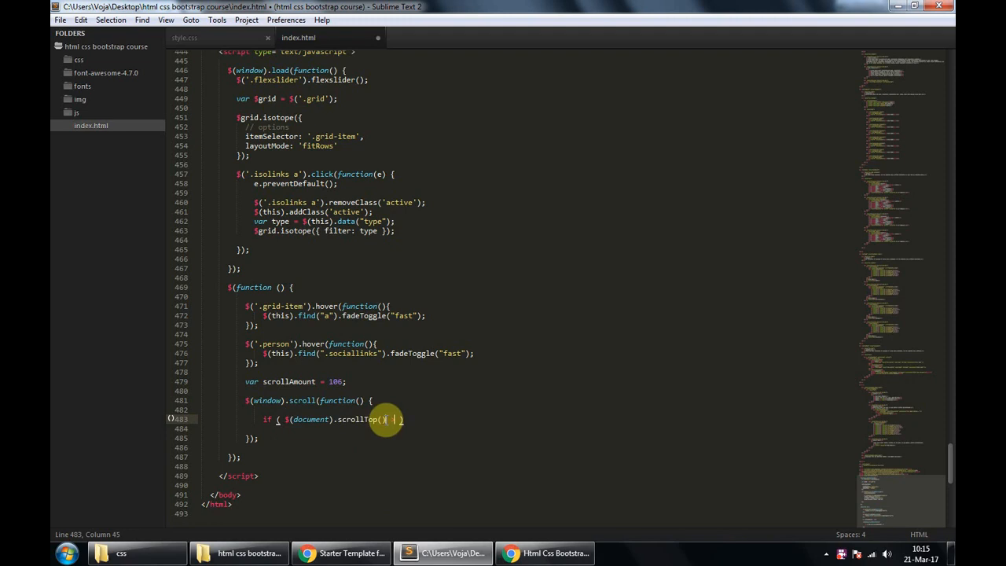
{"action": "type", "text": ">"}
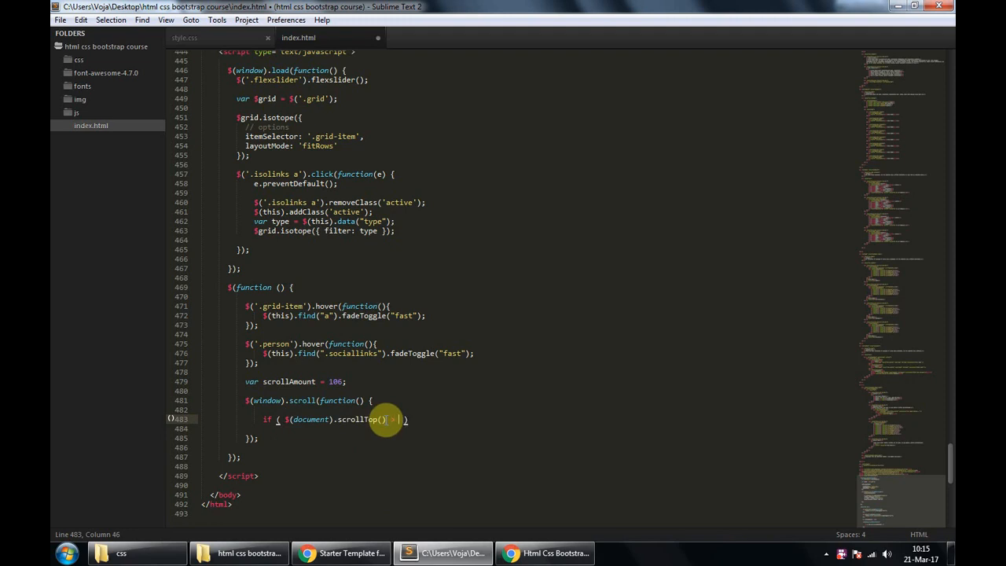
{"action": "type", "text": "scrollAmount"}
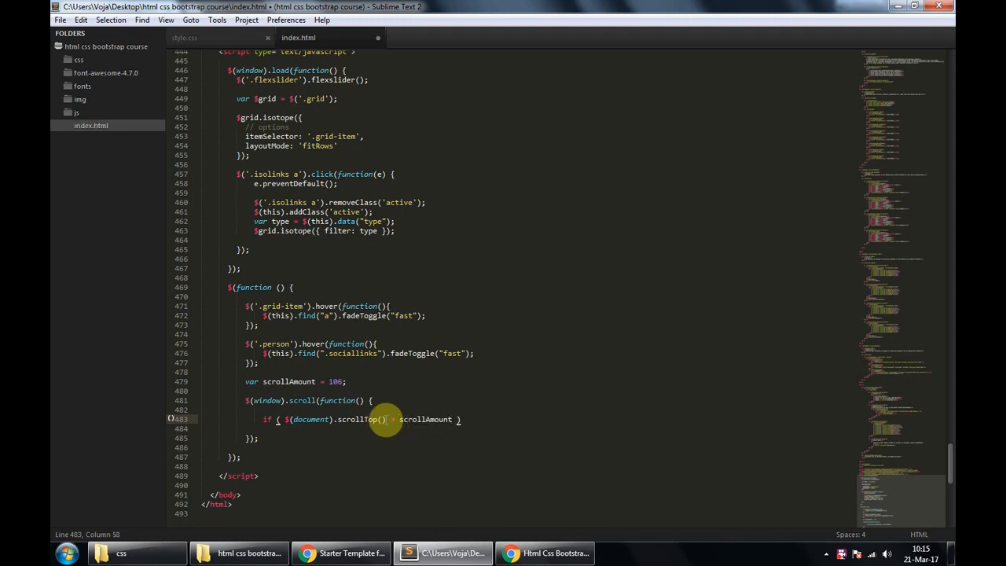
{"action": "type", "text": "{"}
{"action": "type", "text": "$('#arrowUp"}
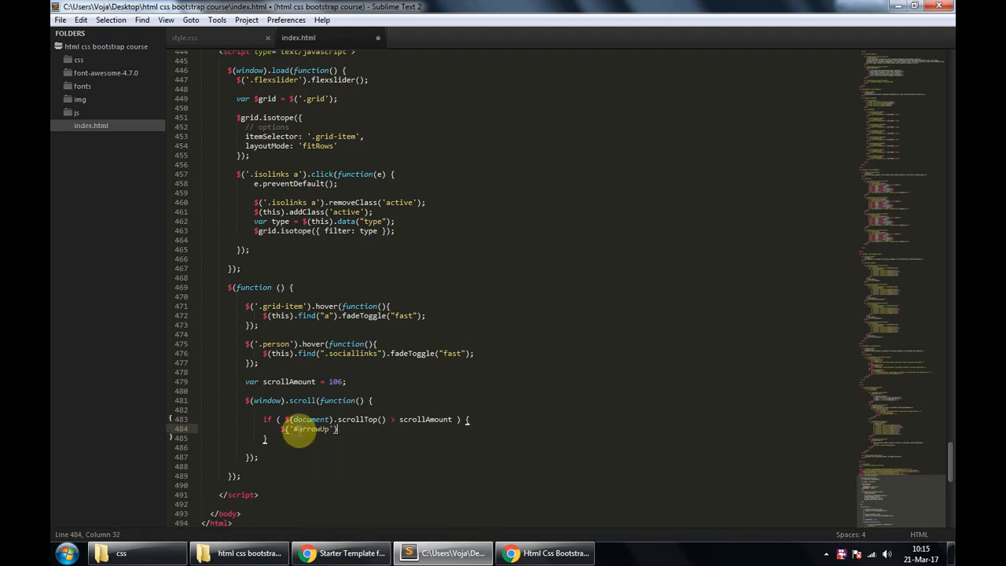
{"action": "type", "text": ".fadeIn(\"fast"}
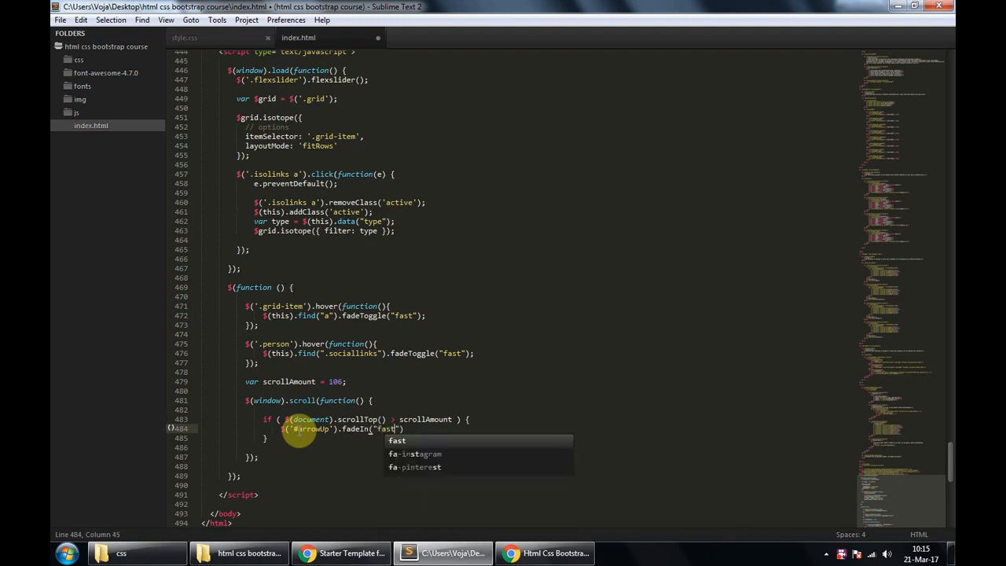
{"action": "type", "text": ");"}
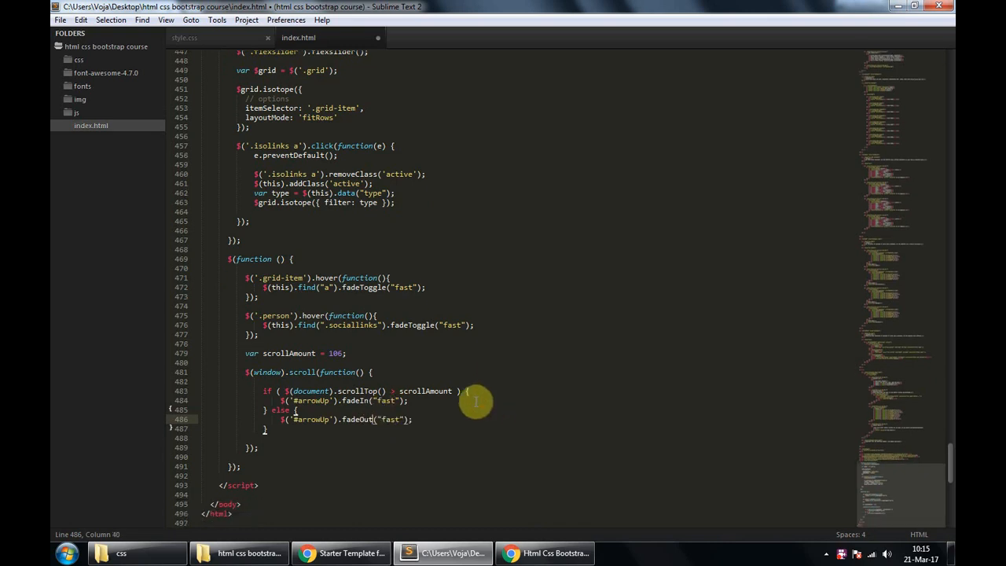
{"action": "mouse_move", "coordinate": [407, 400]}
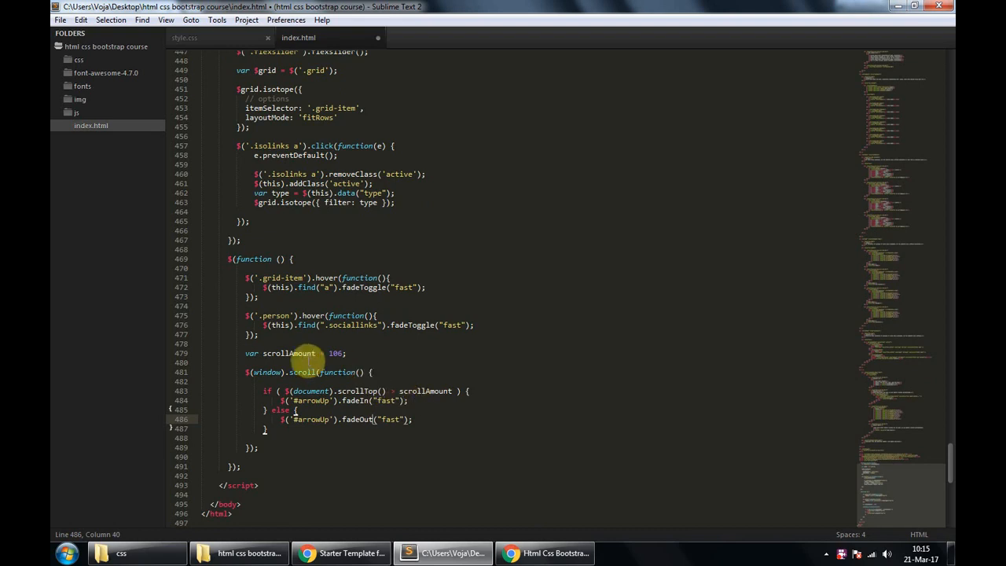
{"action": "double_click", "coordinate": [289, 352]}
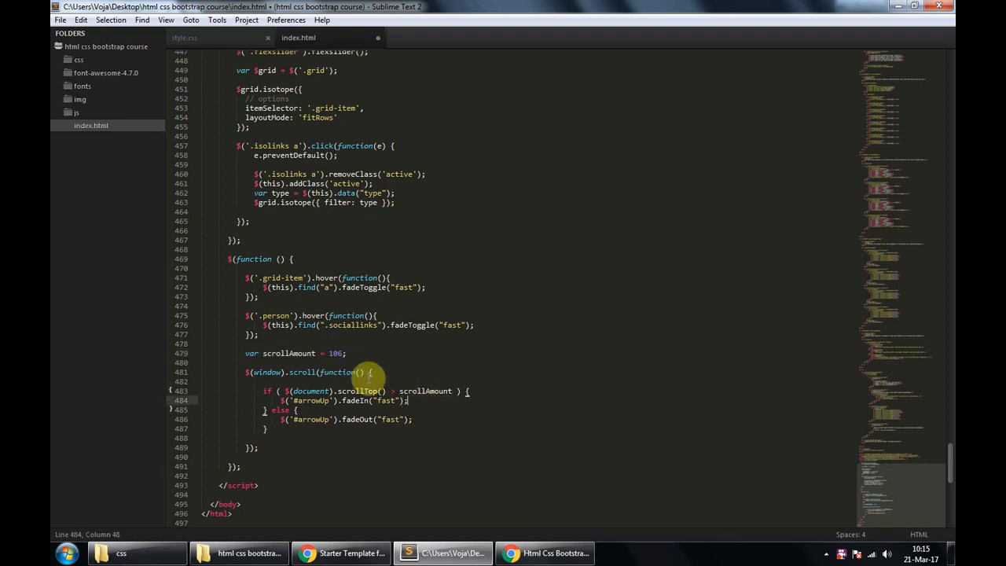
{"action": "mouse_move", "coordinate": [377, 418]}
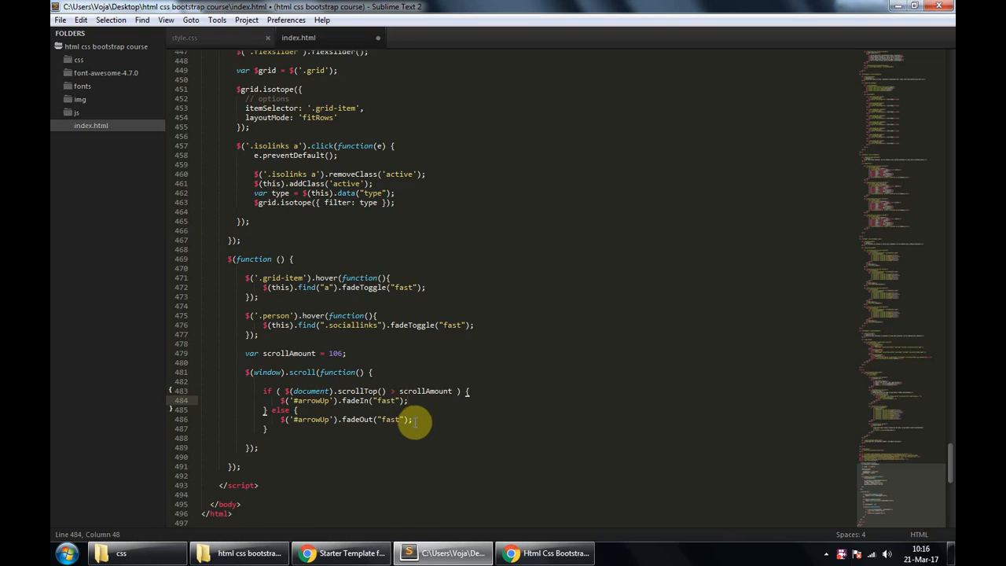
Scroll the site in Chrome to watch the arrow fade in, then return to the editor.
{"action": "left_click", "coordinate": [545, 554]}
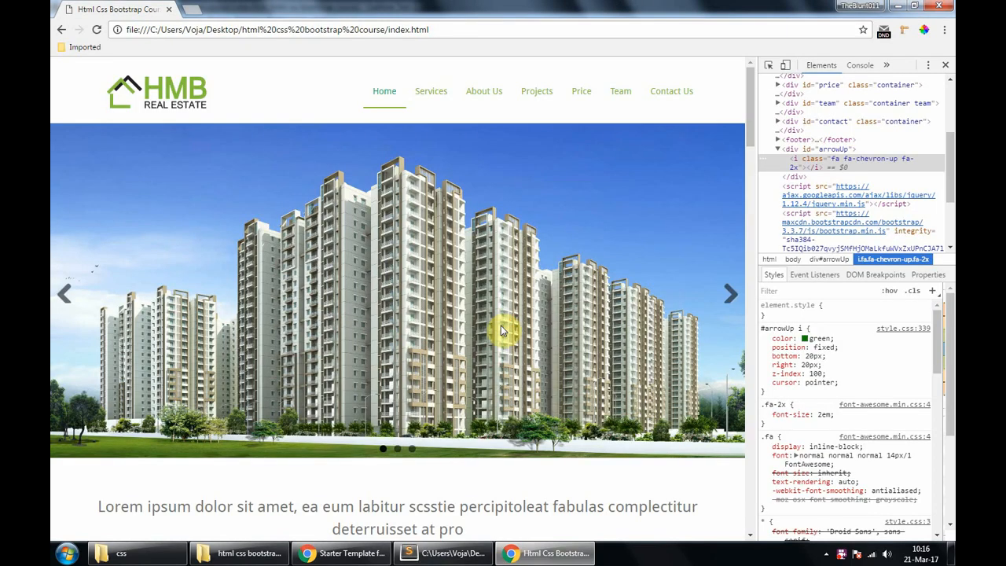
{"action": "scroll", "scroll_direction": "down", "scroll_amount": 3}
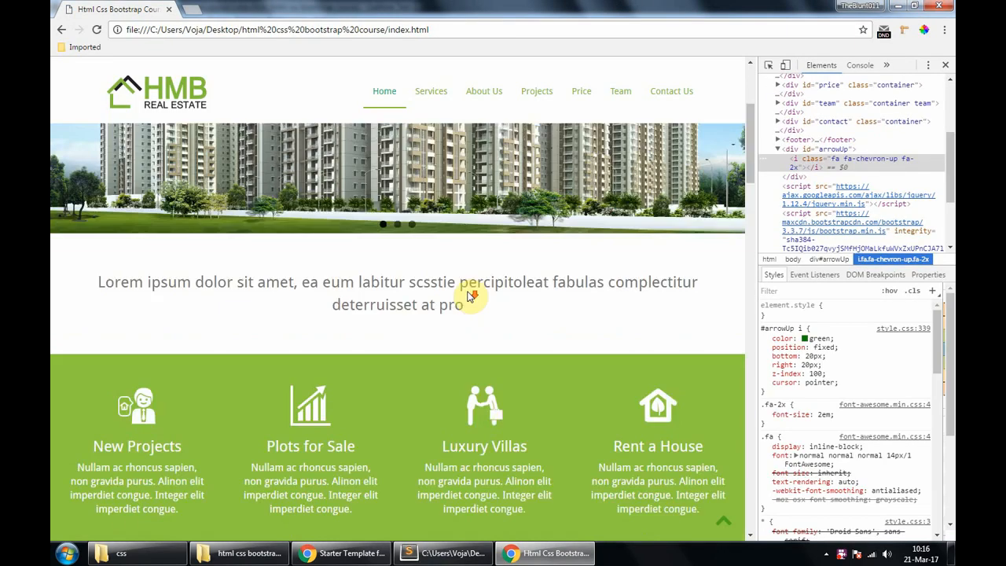
{"action": "scroll", "scroll_direction": "down", "scroll_amount": 3}
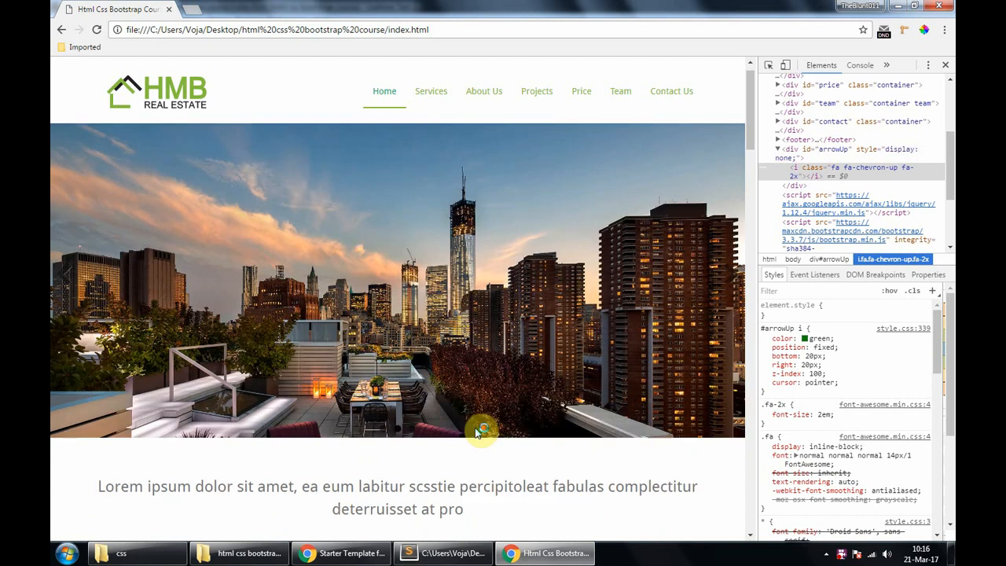
{"action": "scroll", "scroll_direction": "down", "scroll_amount": 3}
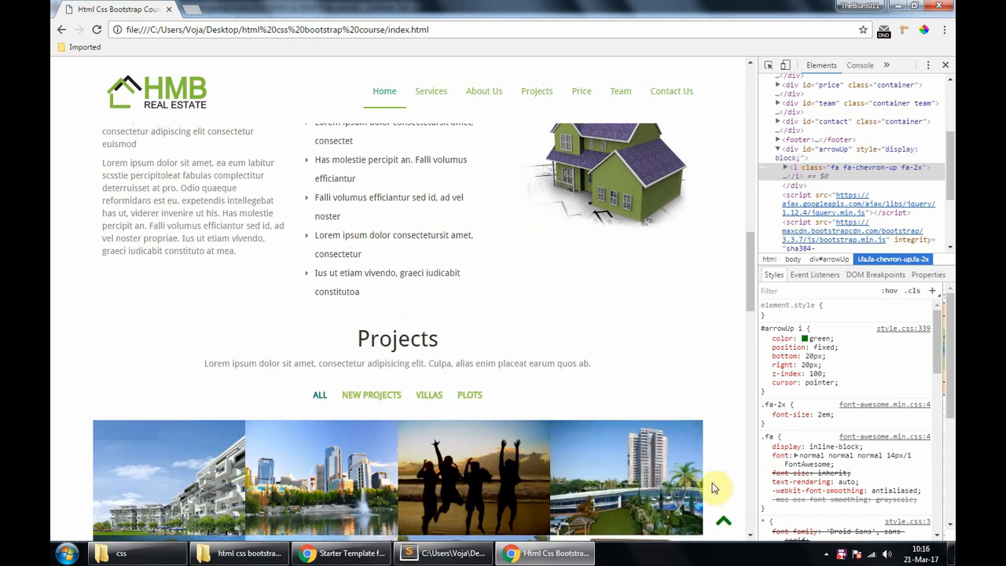
{"action": "left_click", "coordinate": [443, 553]}
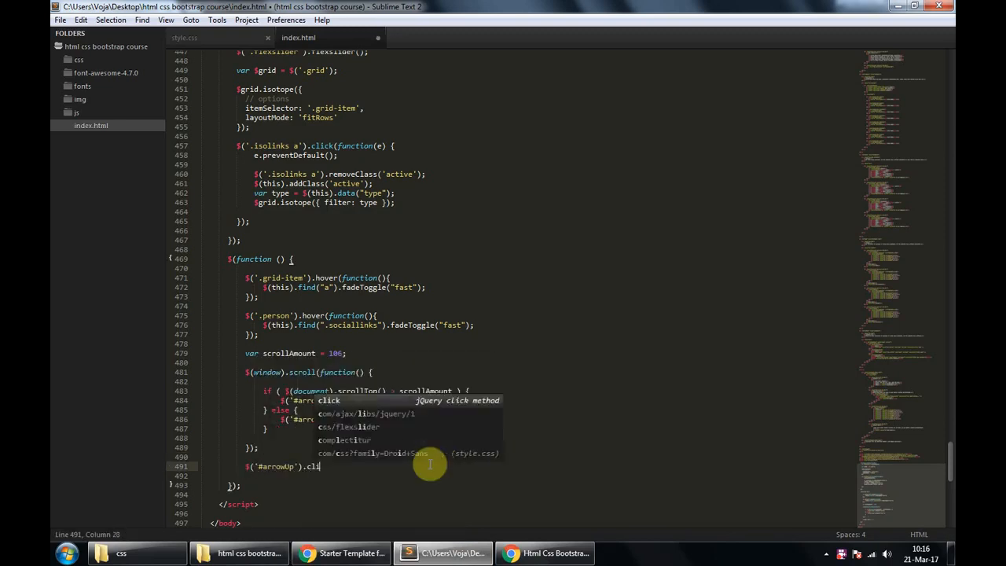
Add an #arrowUp click handler animating html and body to scrollTop 0, "slow".
{"action": "type", "text": "ck(function() {"}
{"action": "type", "text": "$(\"html, b"}
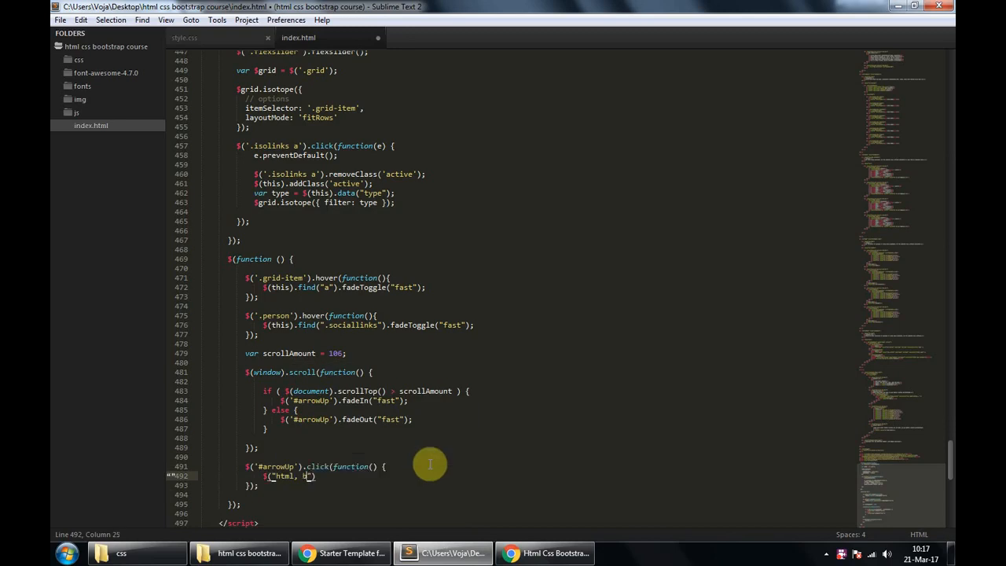
{"action": "type", "text": "animate({"}
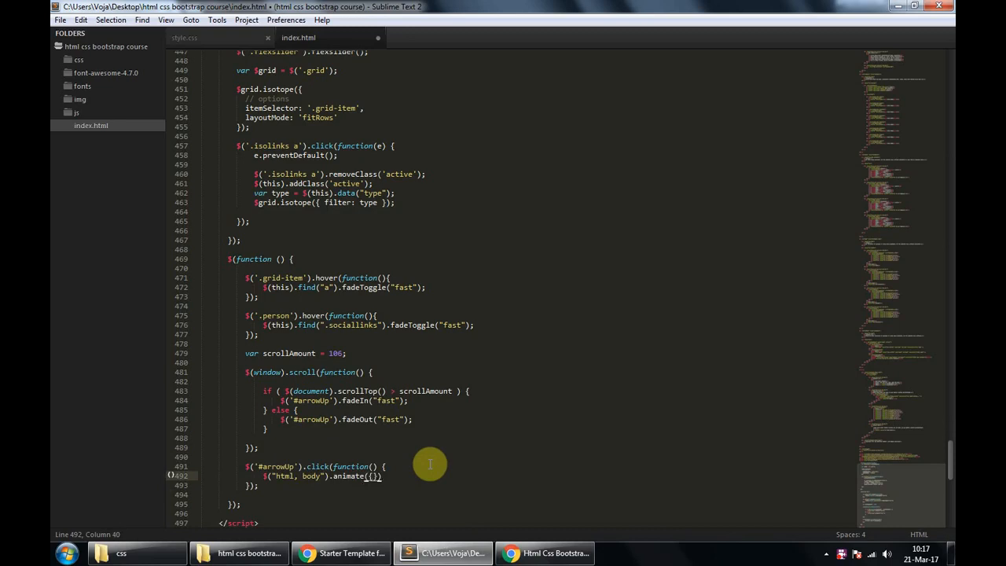
{"action": "type", "text": "scrollTop: 0"}
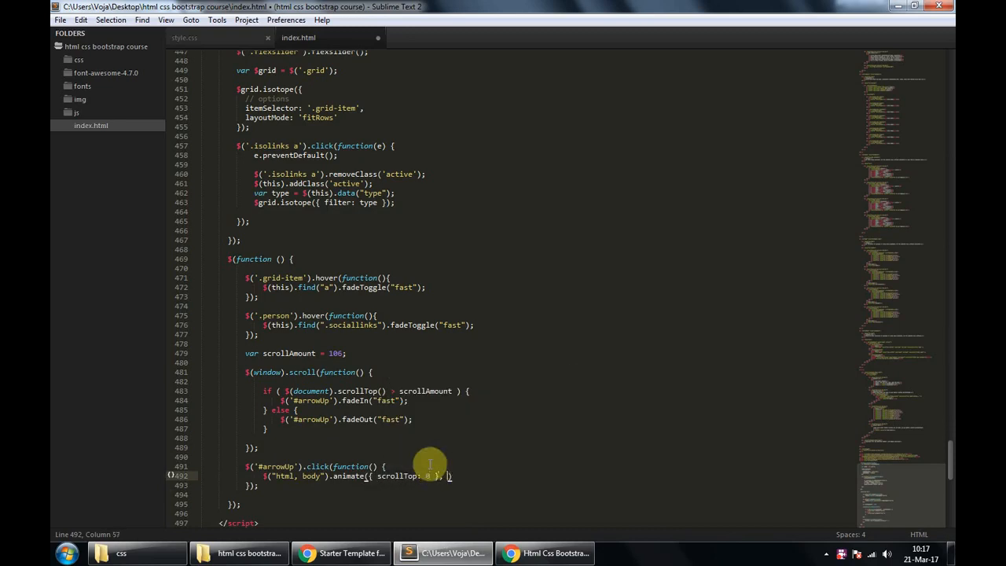
{"action": "type", "text": ", \"slow\")"}
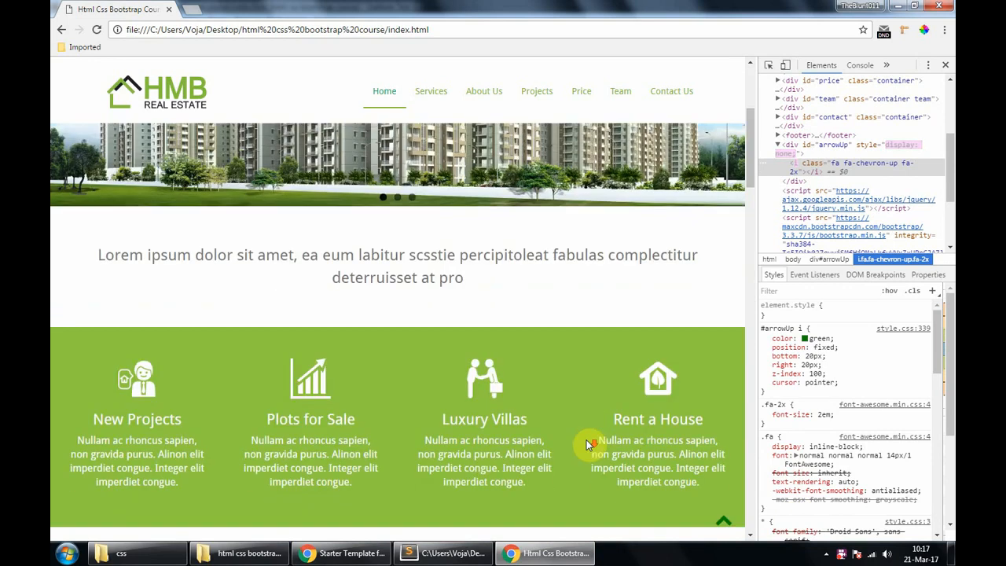
Scroll the reloaded page down to About Us so the green up arrow shows.
{"action": "scroll", "scroll_direction": "down", "scroll_amount": 3}
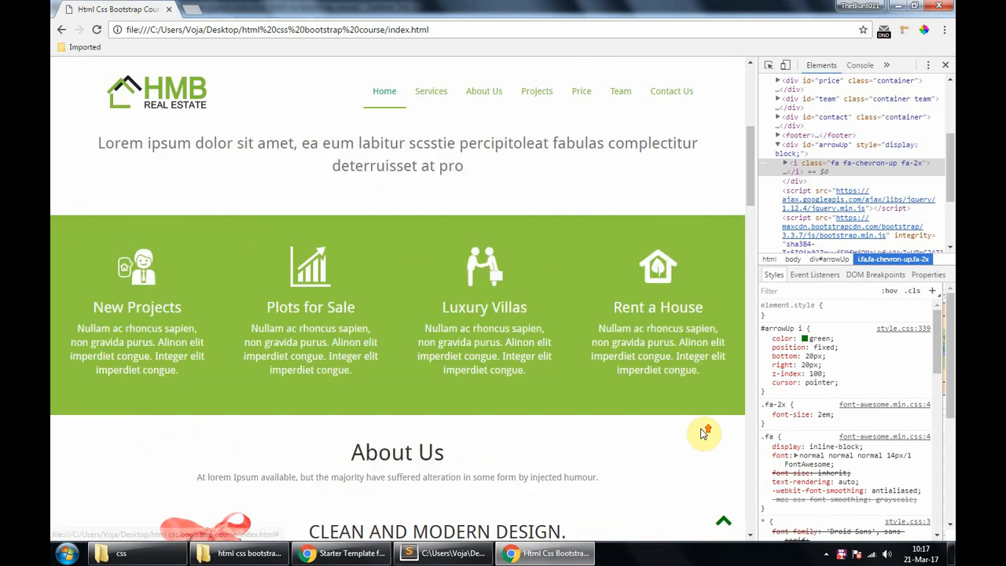
{"action": "scroll", "scroll_direction": "down", "scroll_amount": 3}
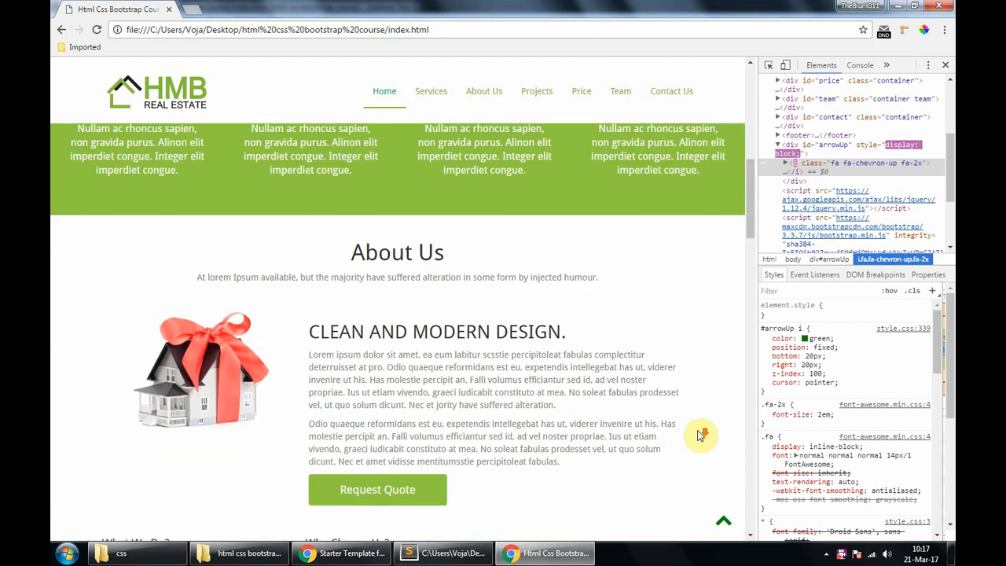